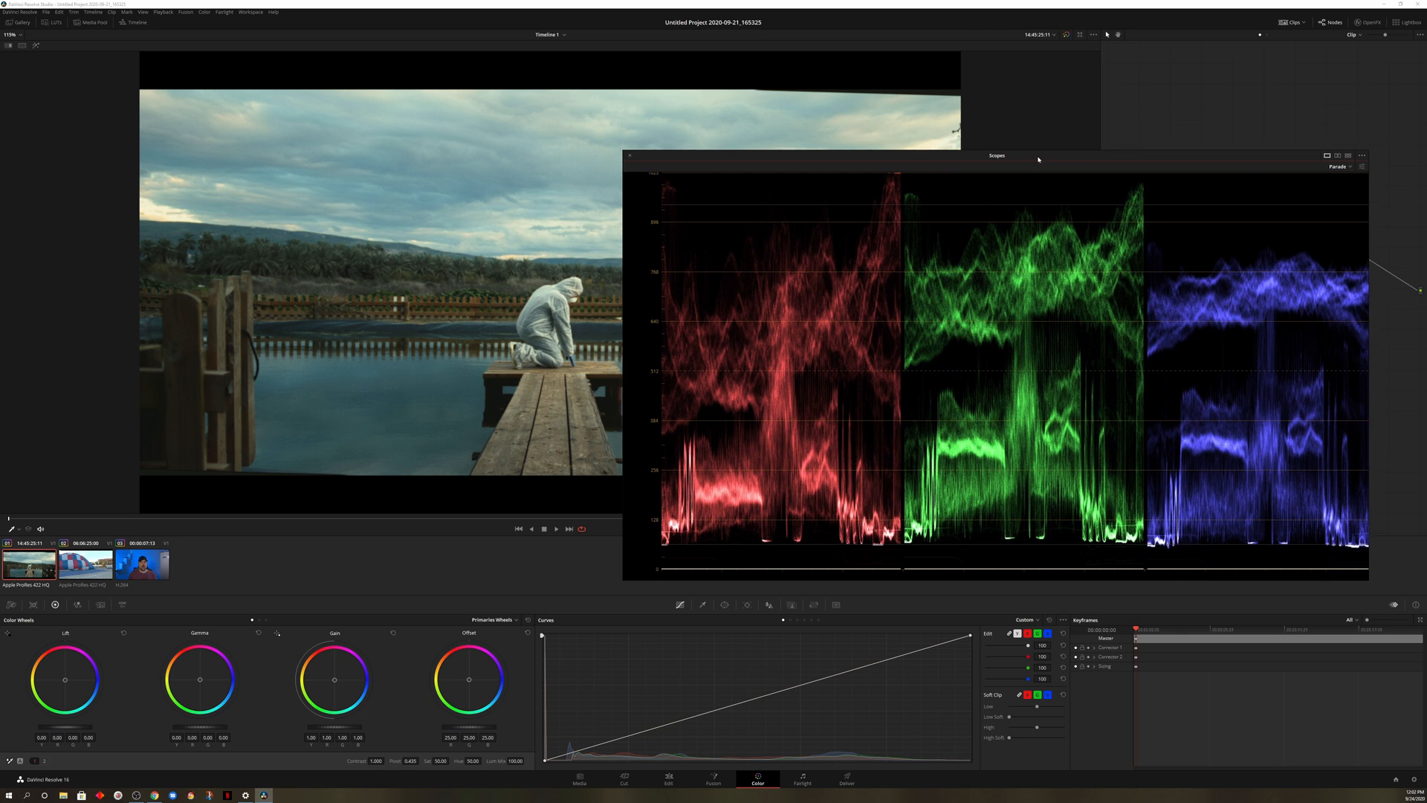
mouse_move(763, 260)
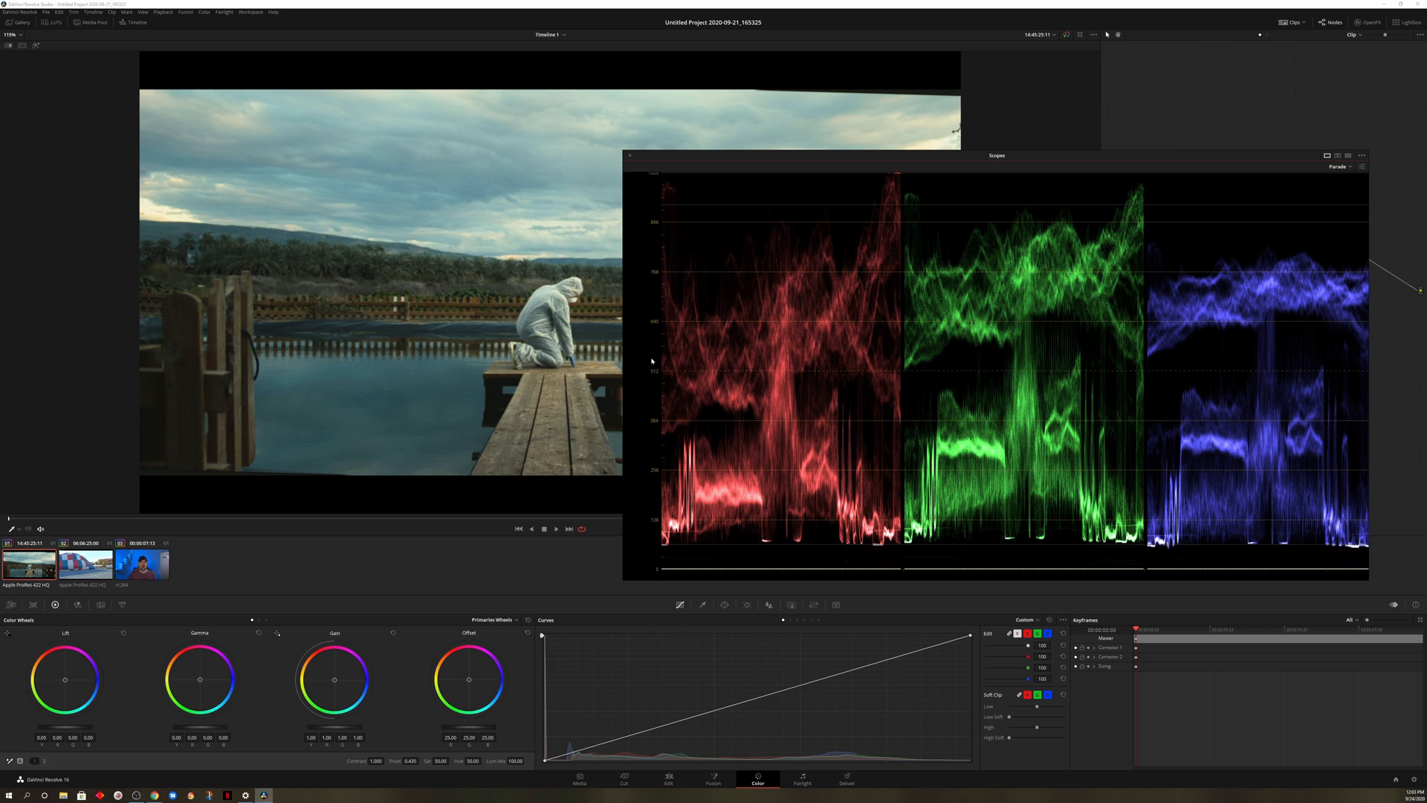
mouse_move(764, 363)
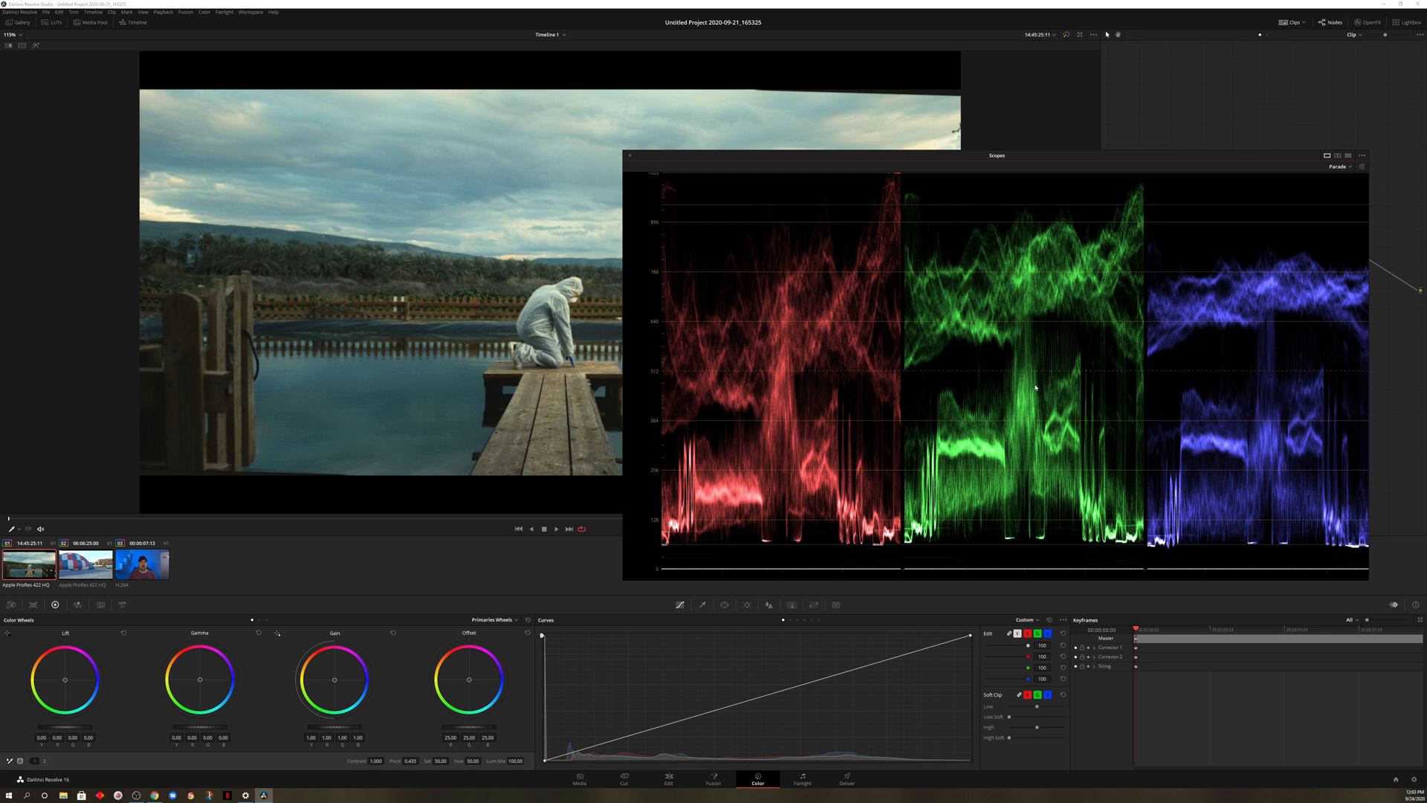
mouse_move(839, 342)
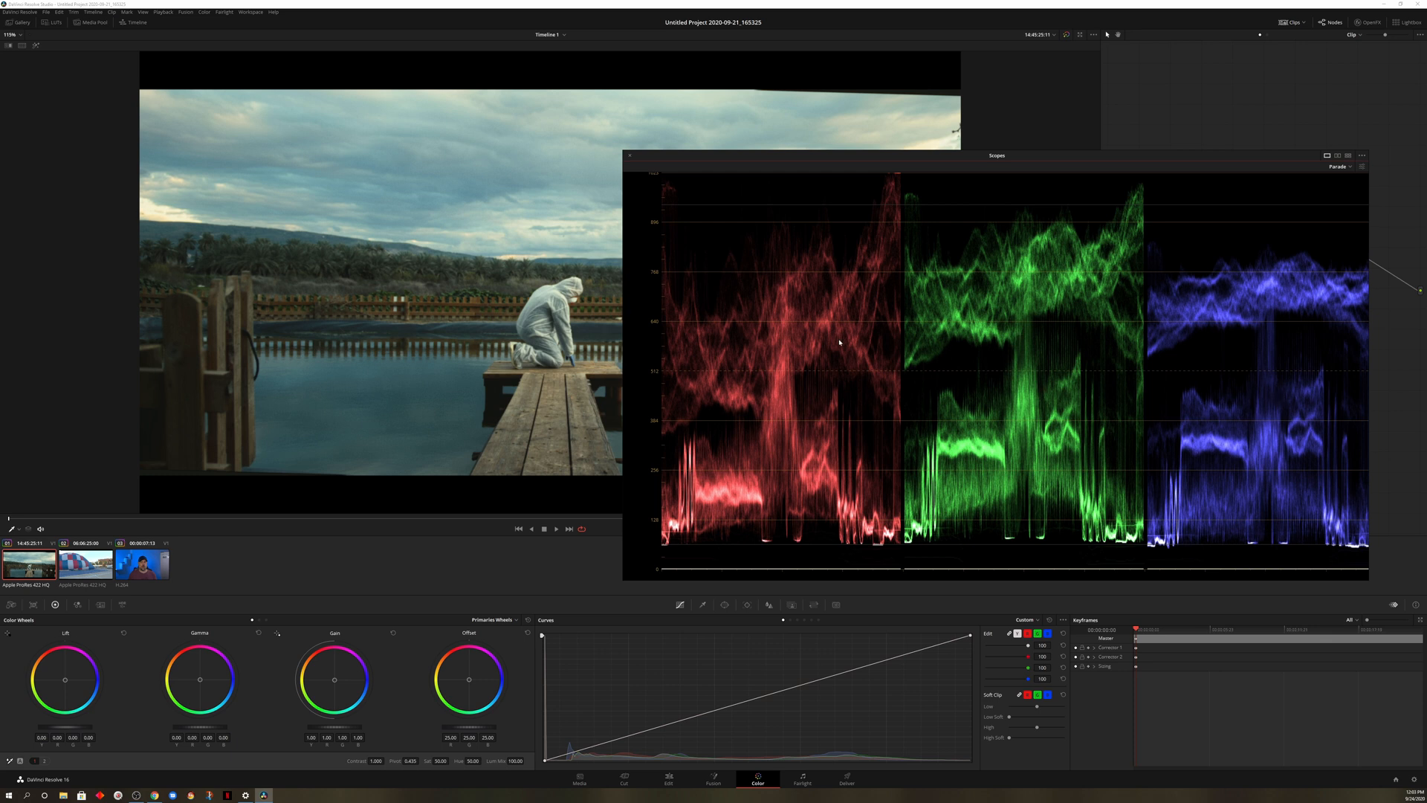
mouse_move(844, 341)
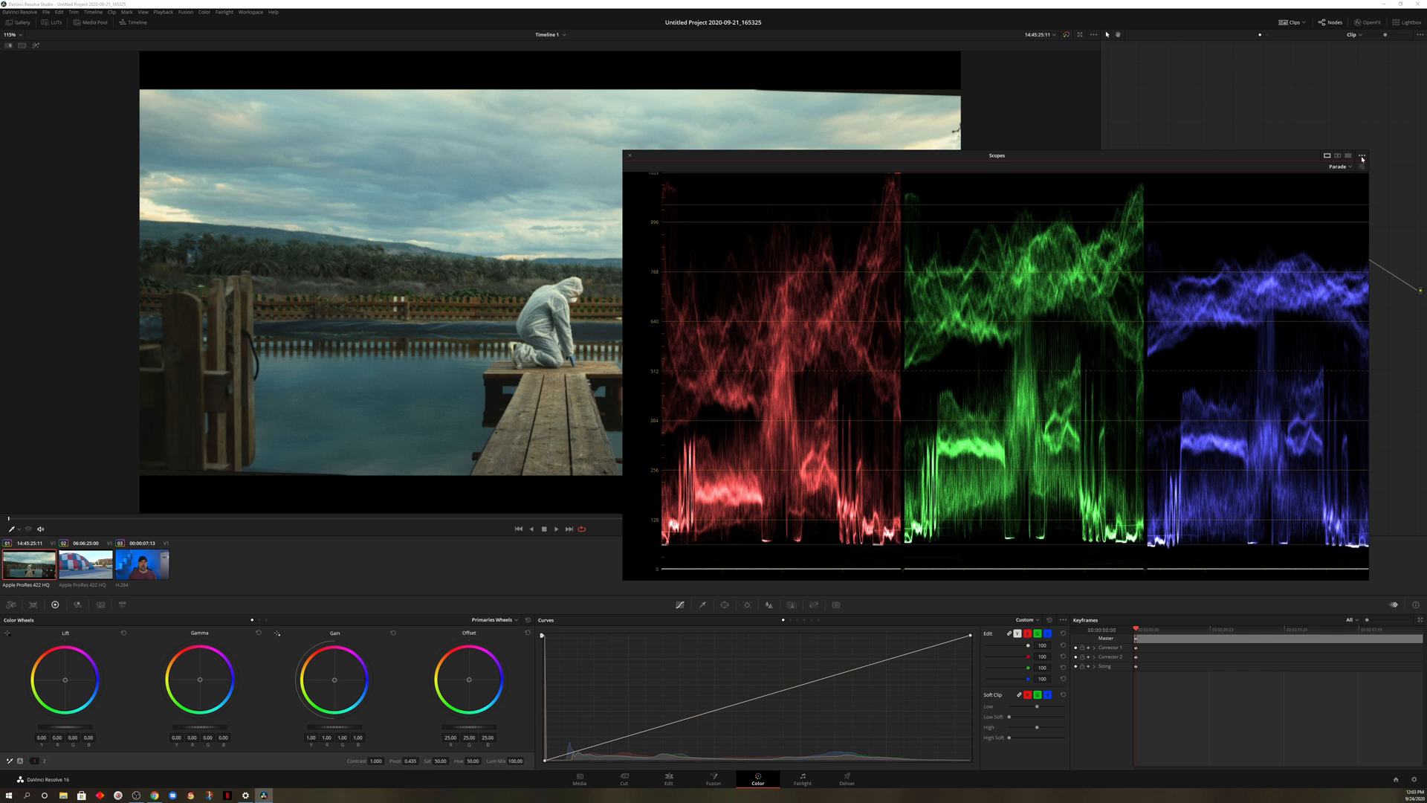
- Enable Display Qualifier Focus in the floating scope's options menu
left_click(1362, 154)
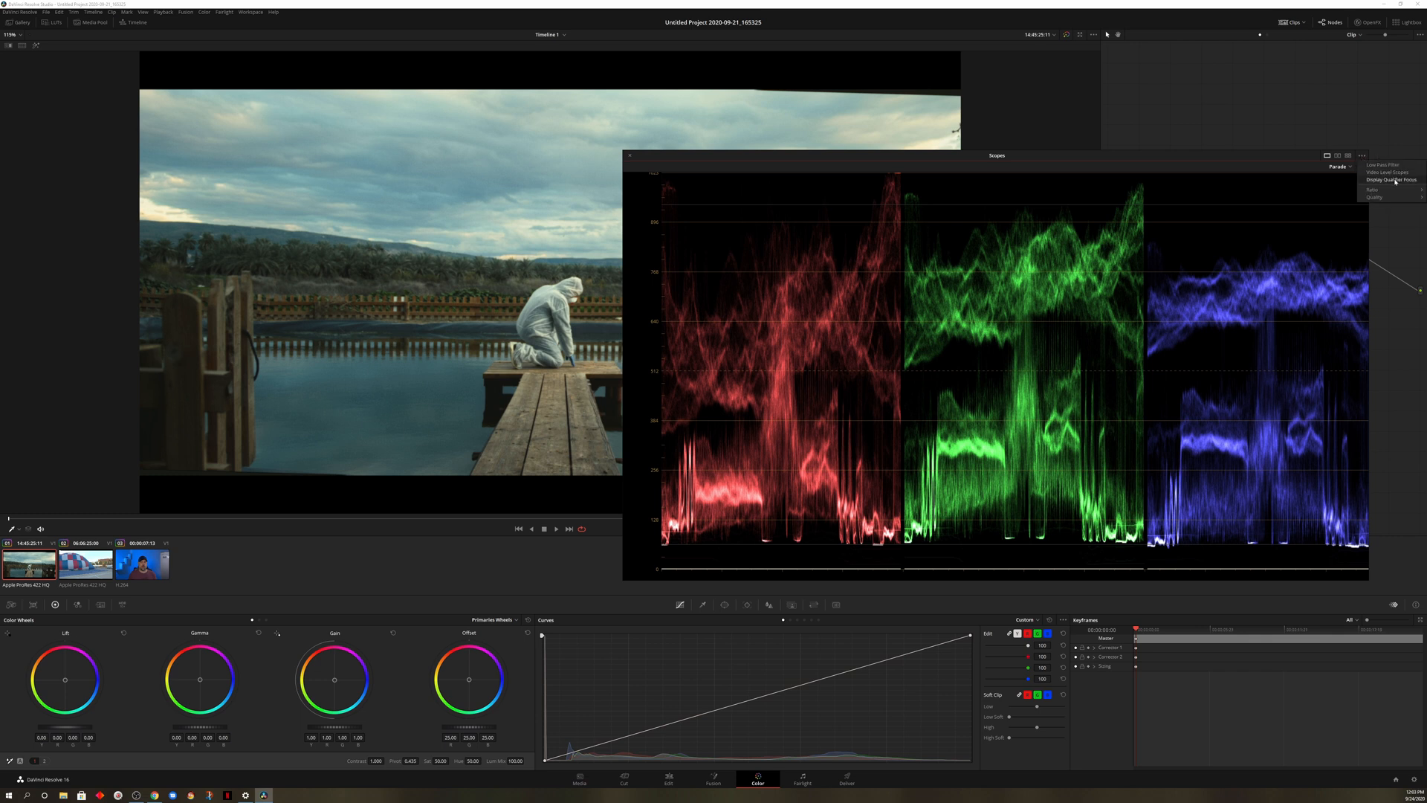
mouse_move(1379, 187)
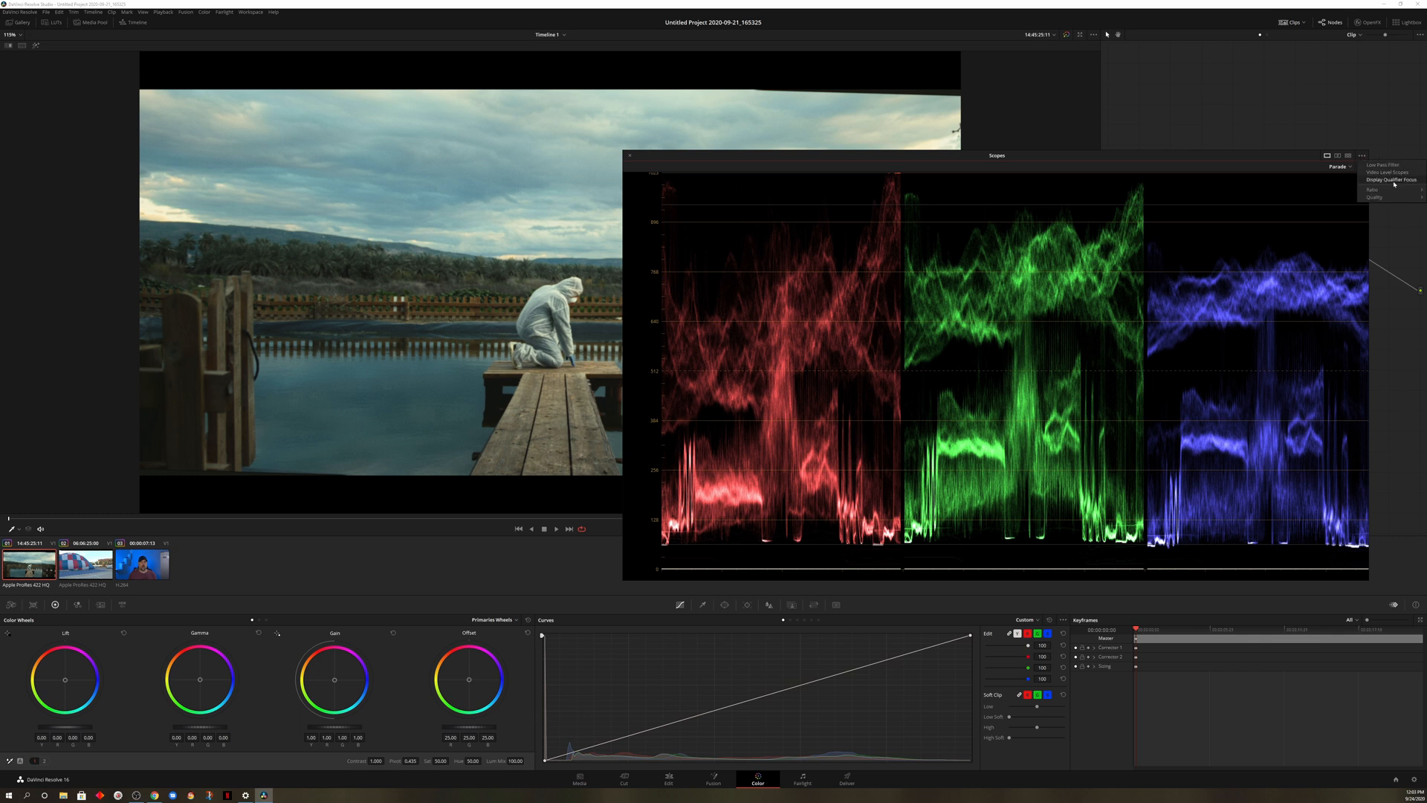
left_click(702, 315)
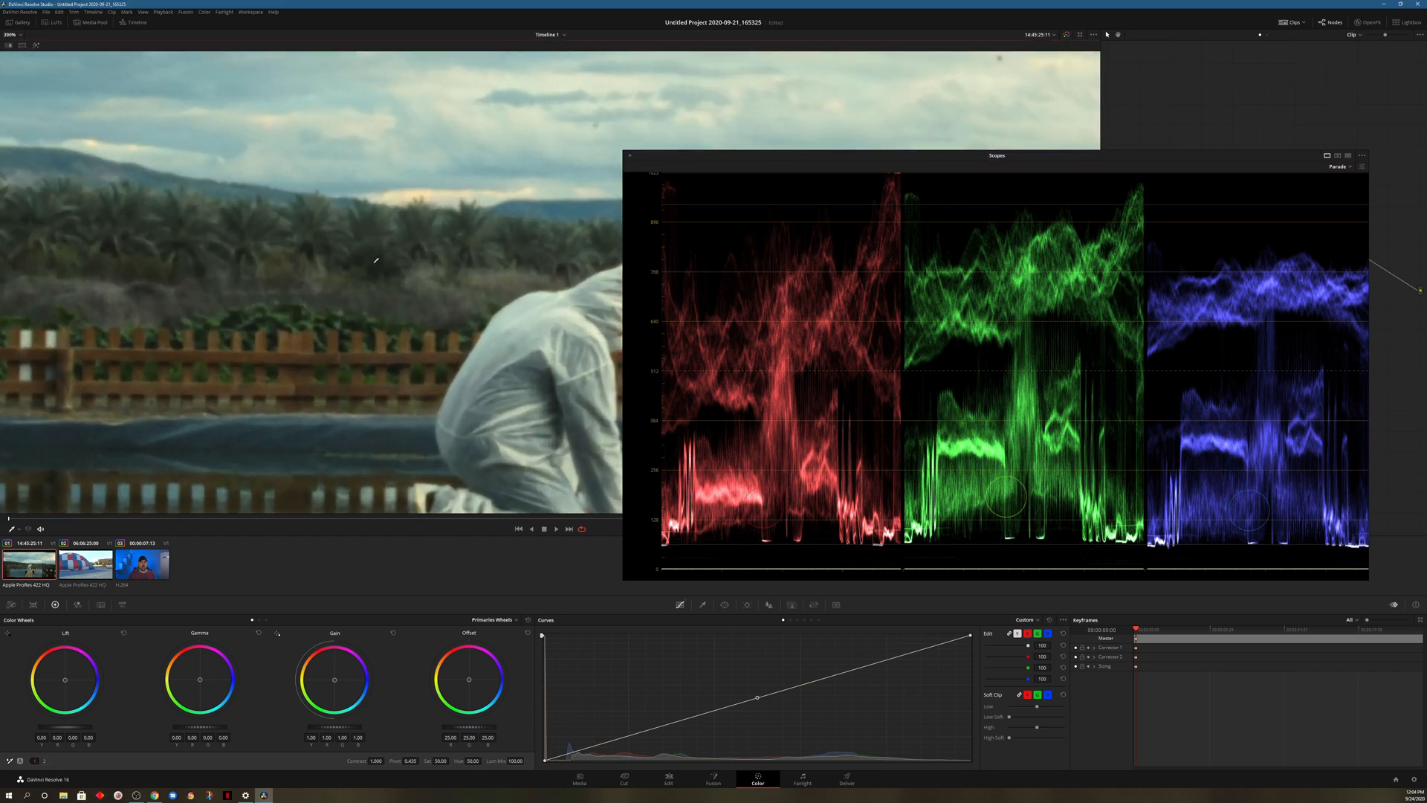
mouse_move(895, 345)
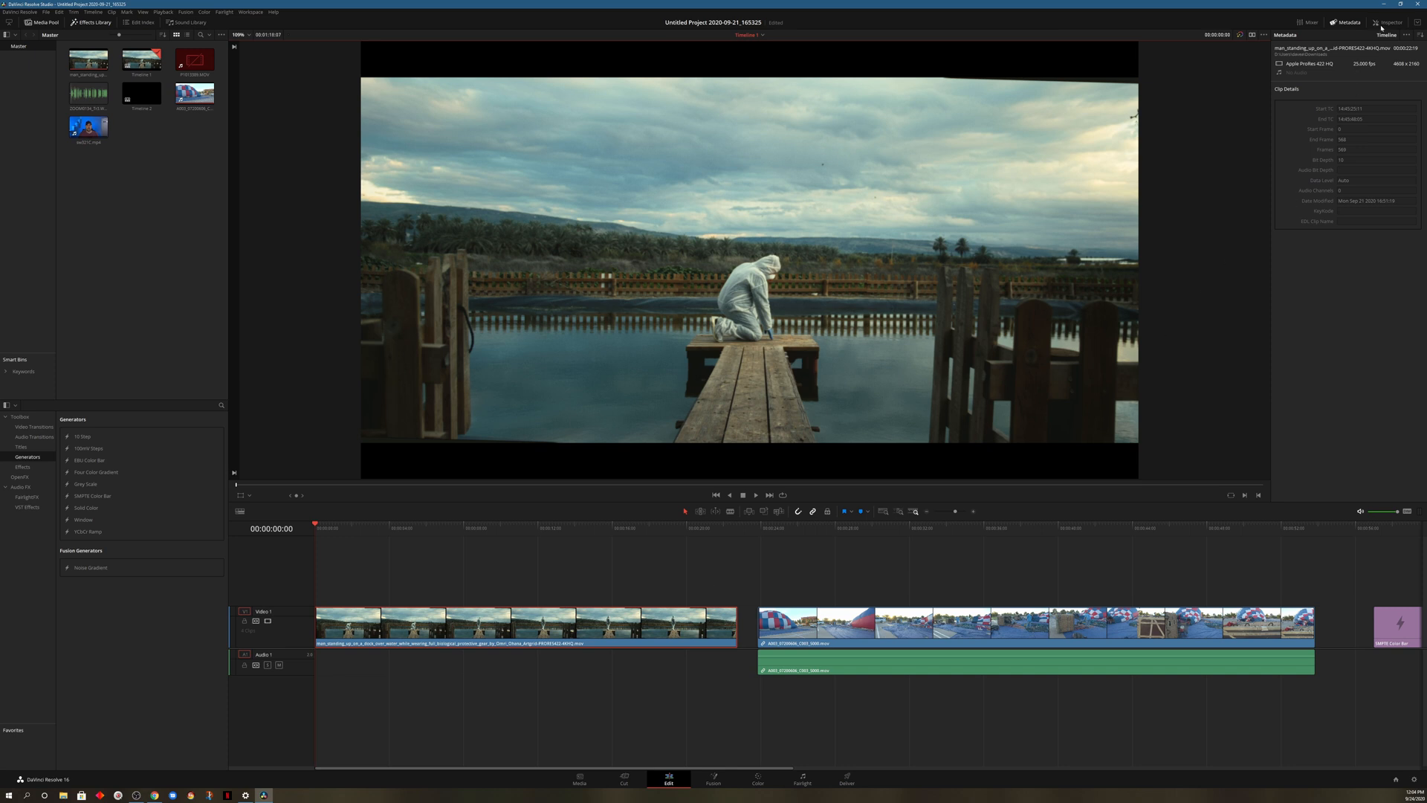
left_click(1388, 22)
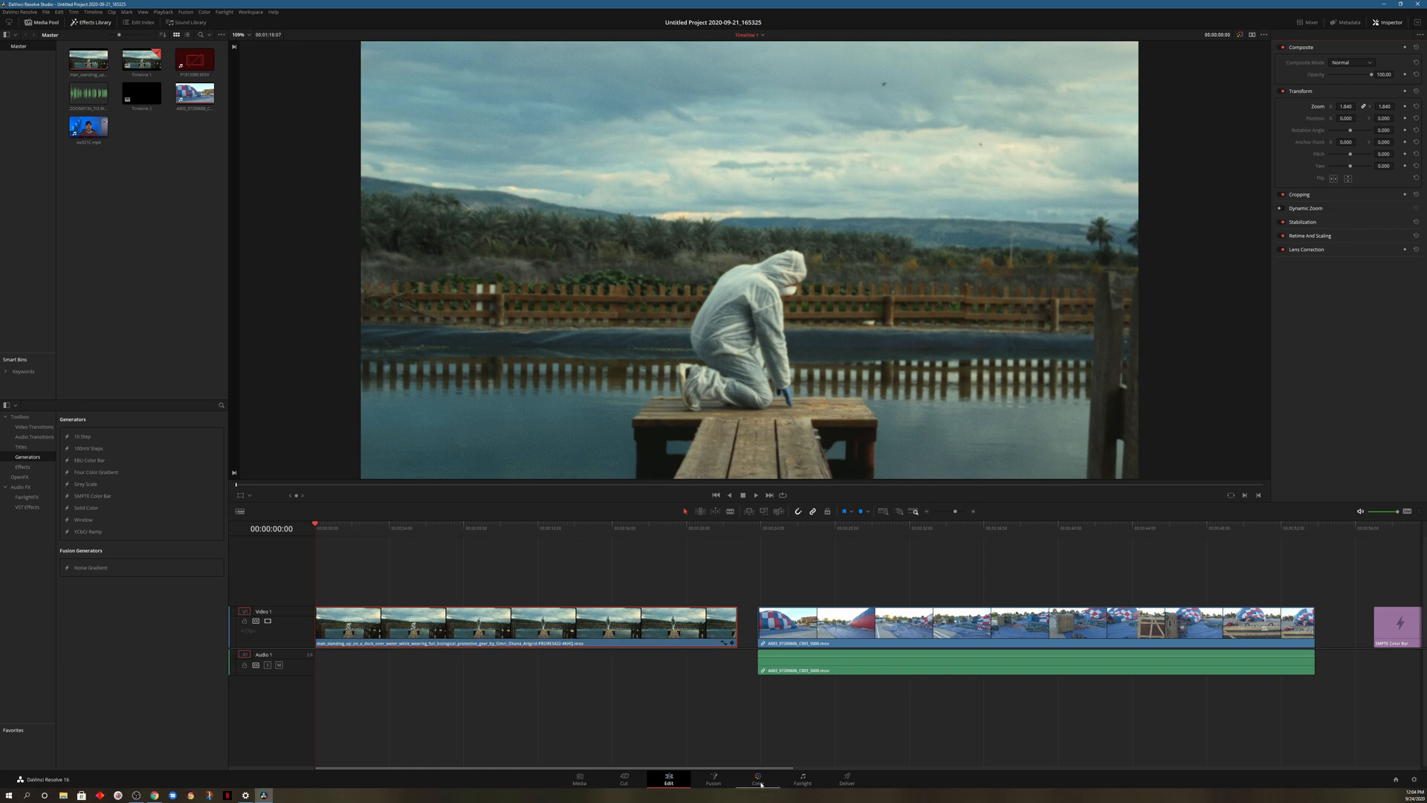
left_click(758, 798)
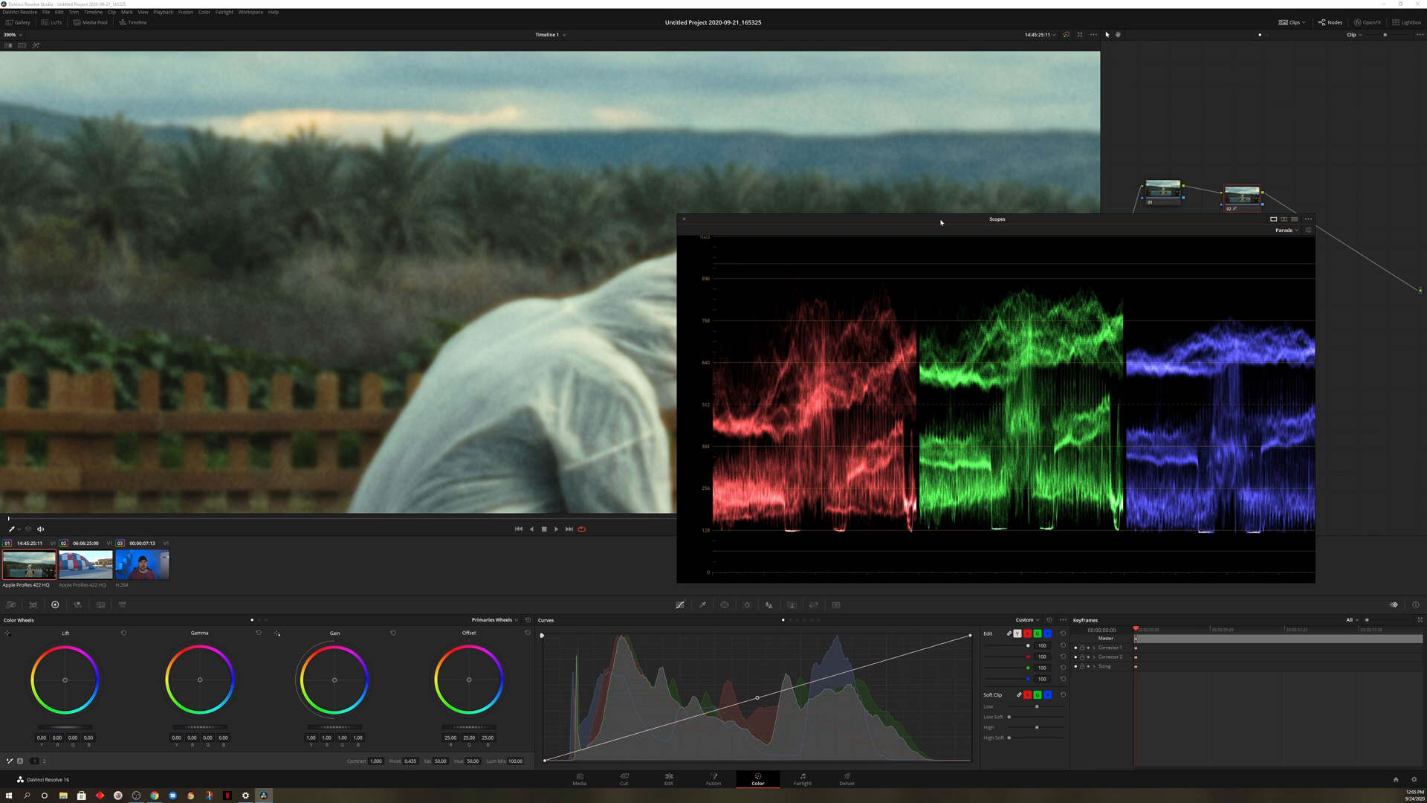
mouse_move(734, 708)
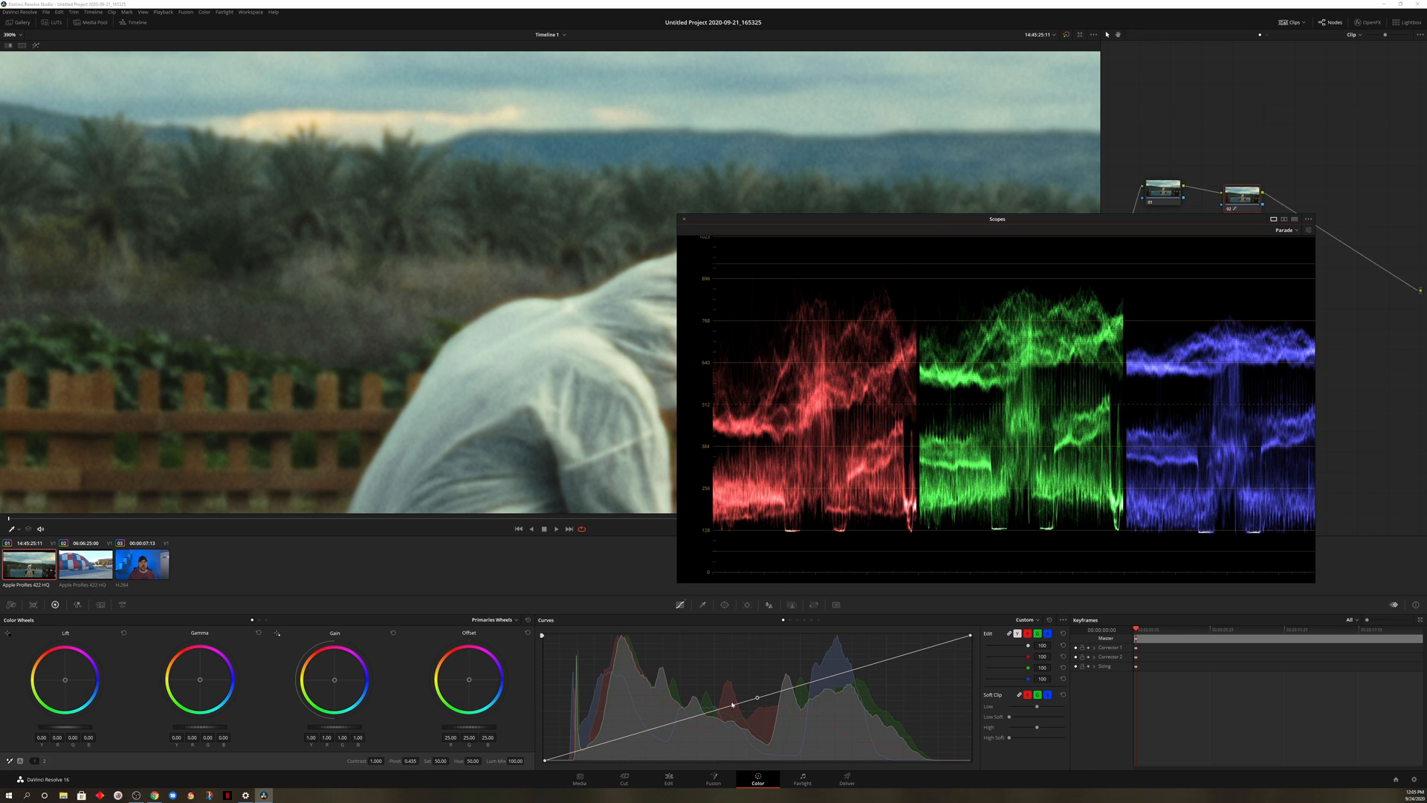
left_click(669, 782)
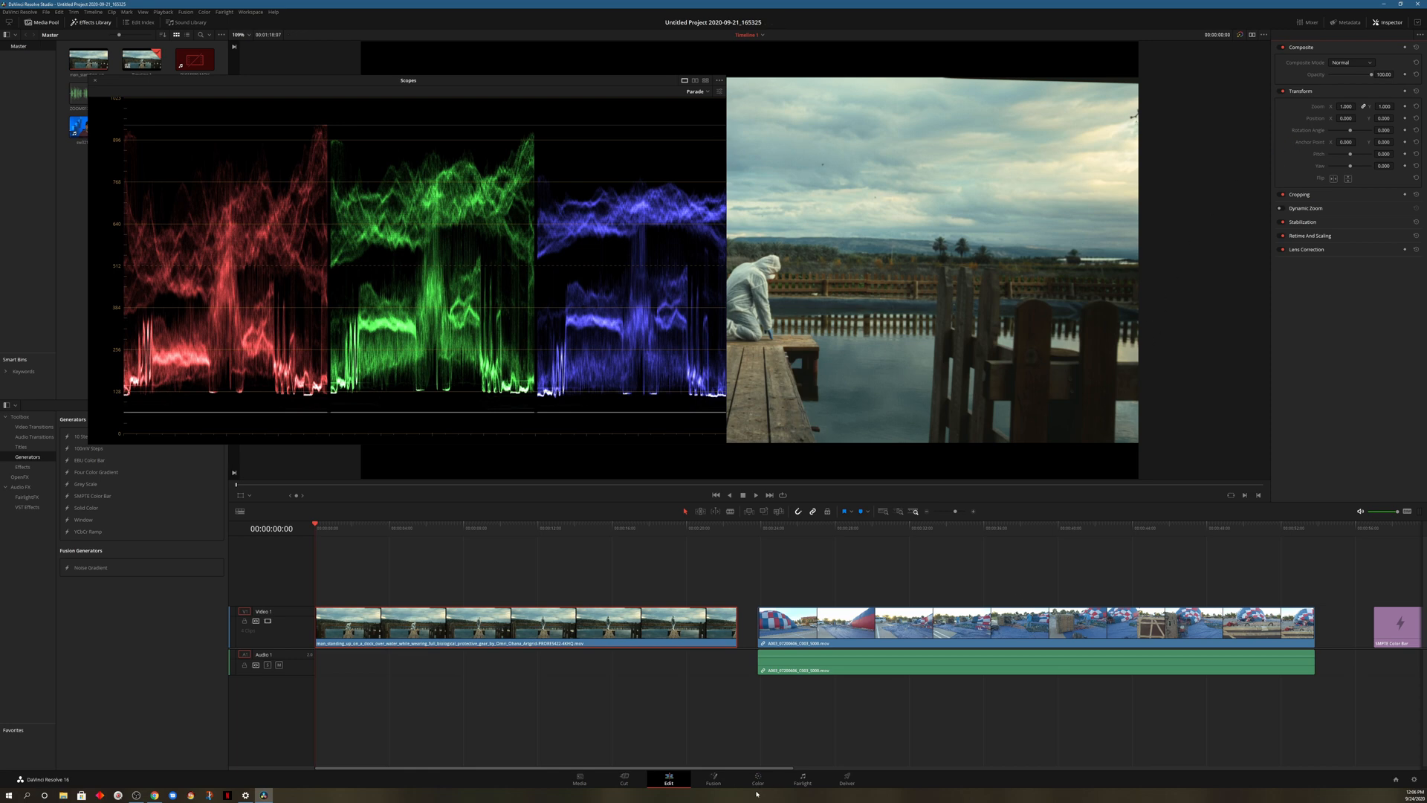
- On the Color page Sizing palette, drag Pan so the figure on the dock sits left of frame
left_click(758, 785)
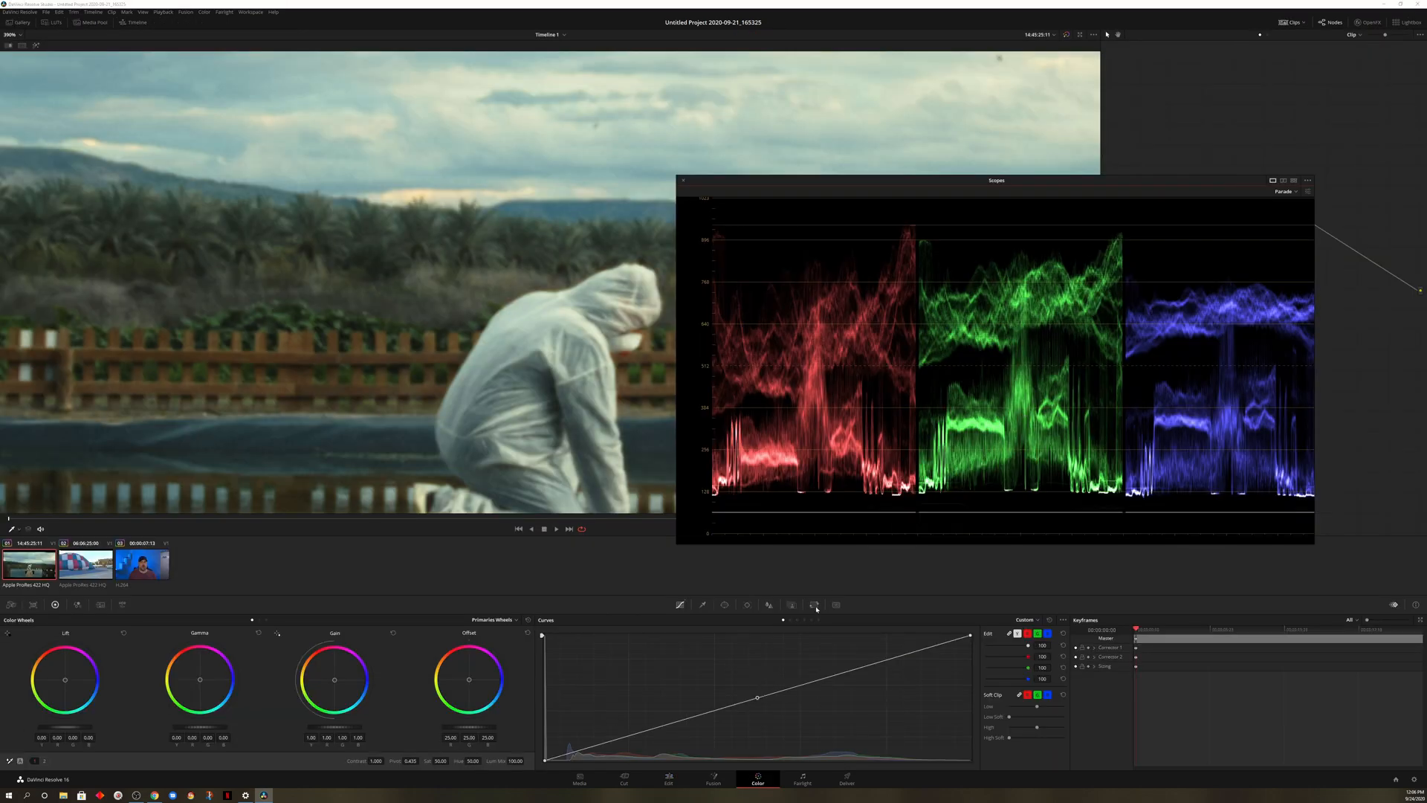
left_click(815, 605)
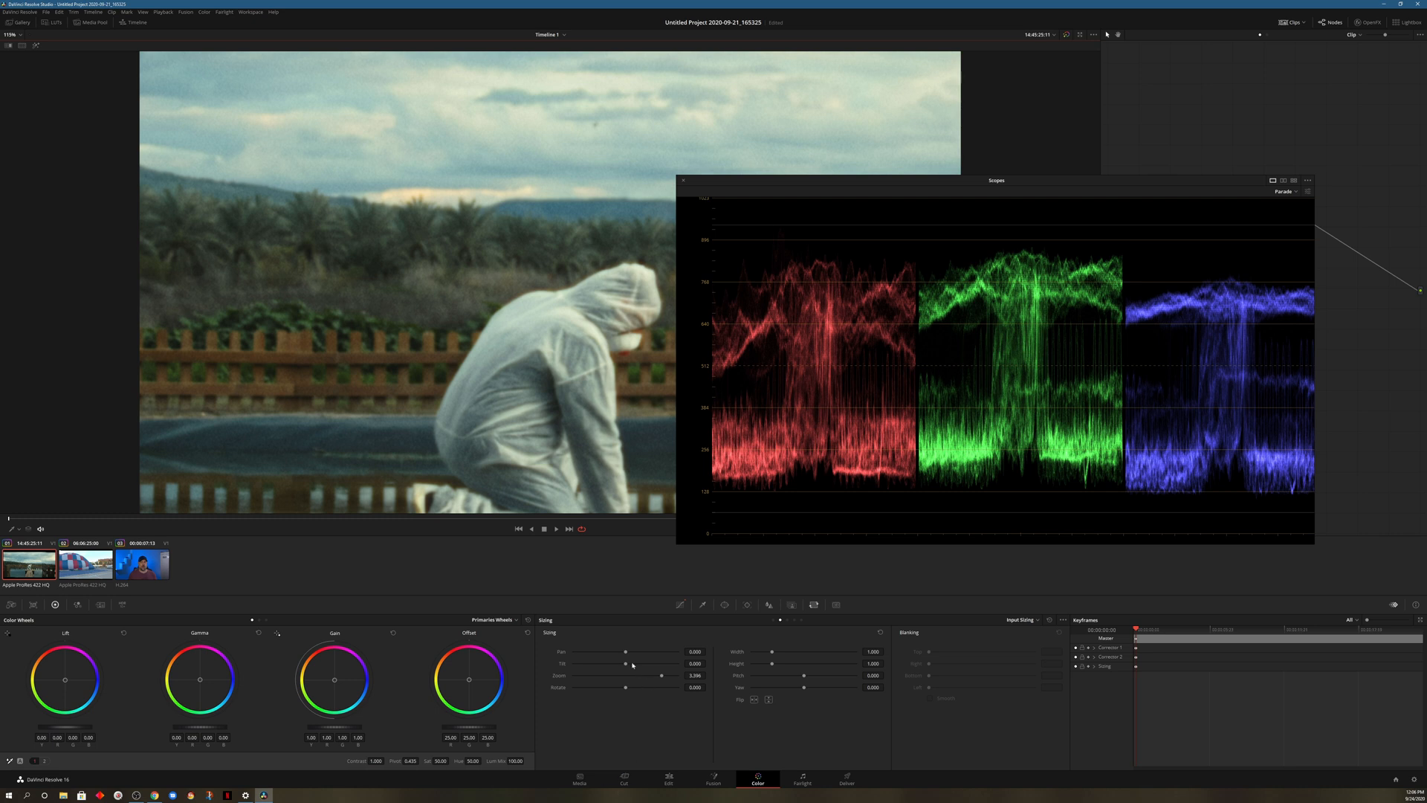
left_click_drag(625, 651, 615, 651)
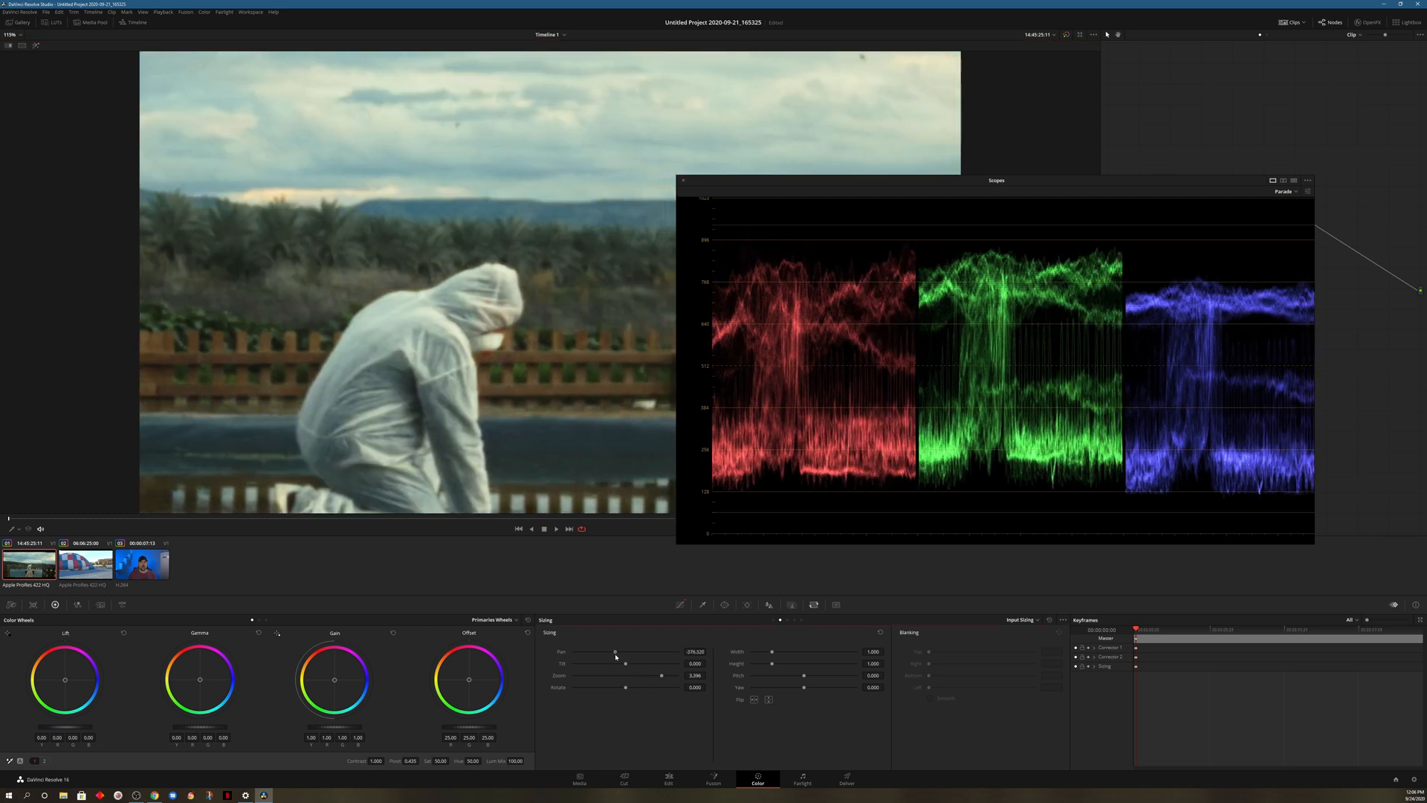
left_click_drag(614, 651, 661, 651)
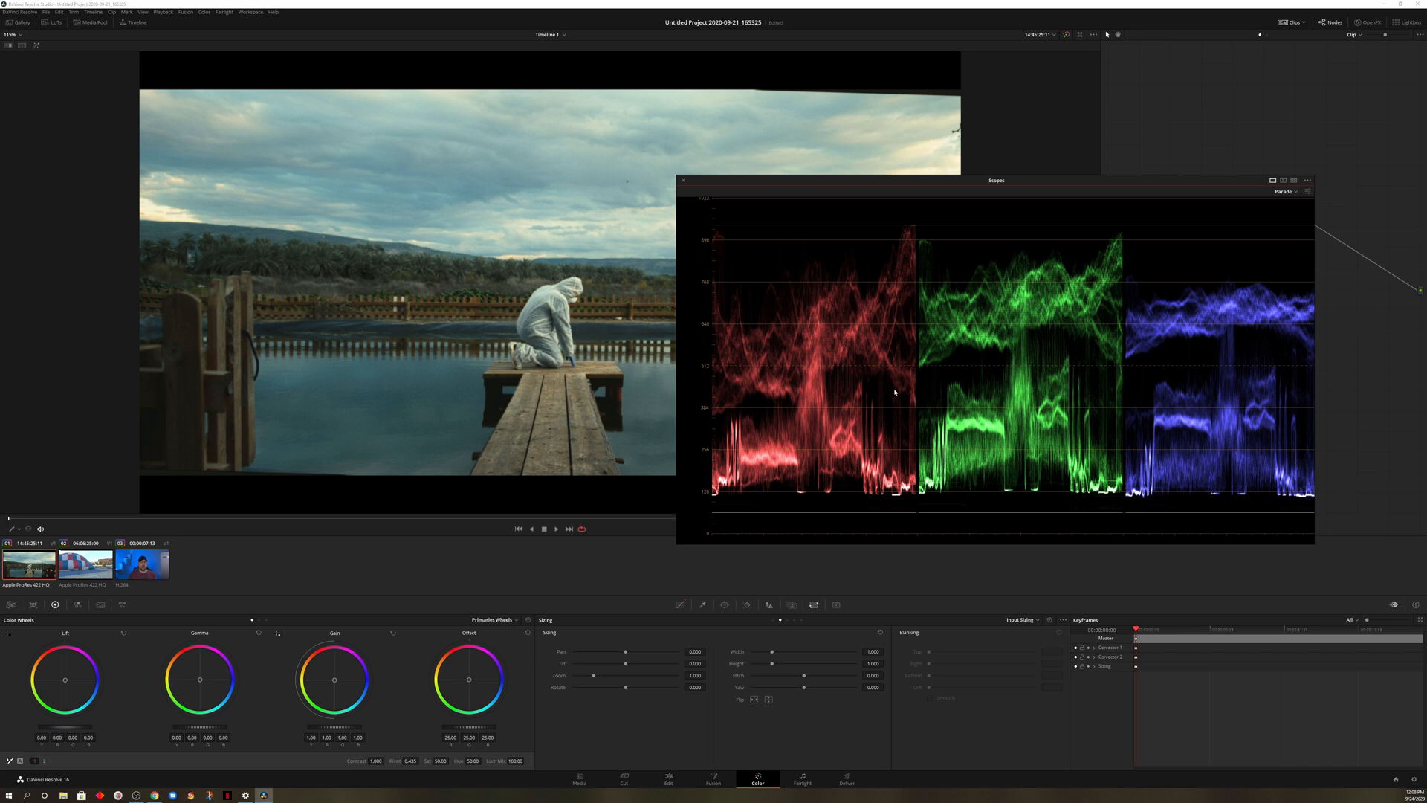
- Alt-zoom the parade scope so the green channel trace fills the display
key("alt")
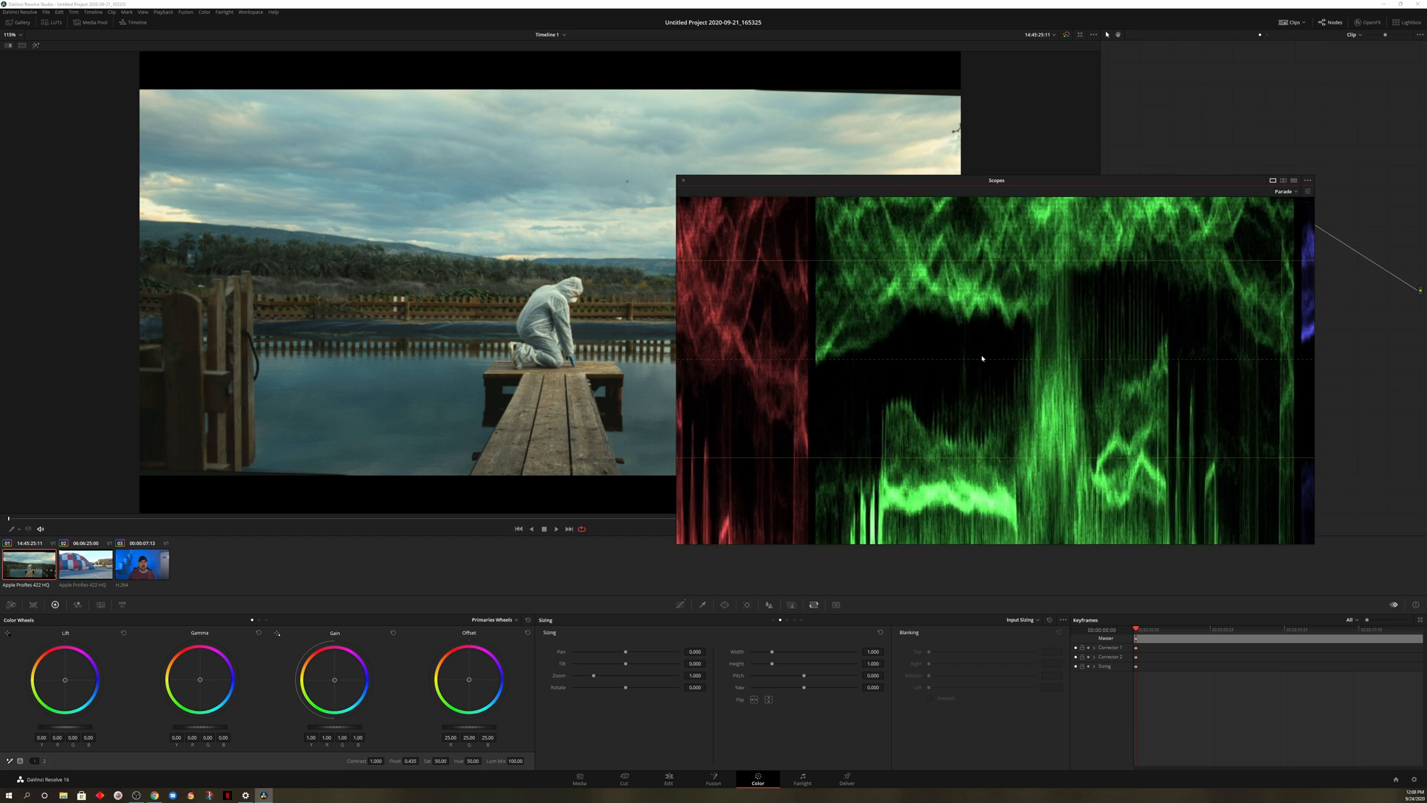
mouse_move(1049, 340)
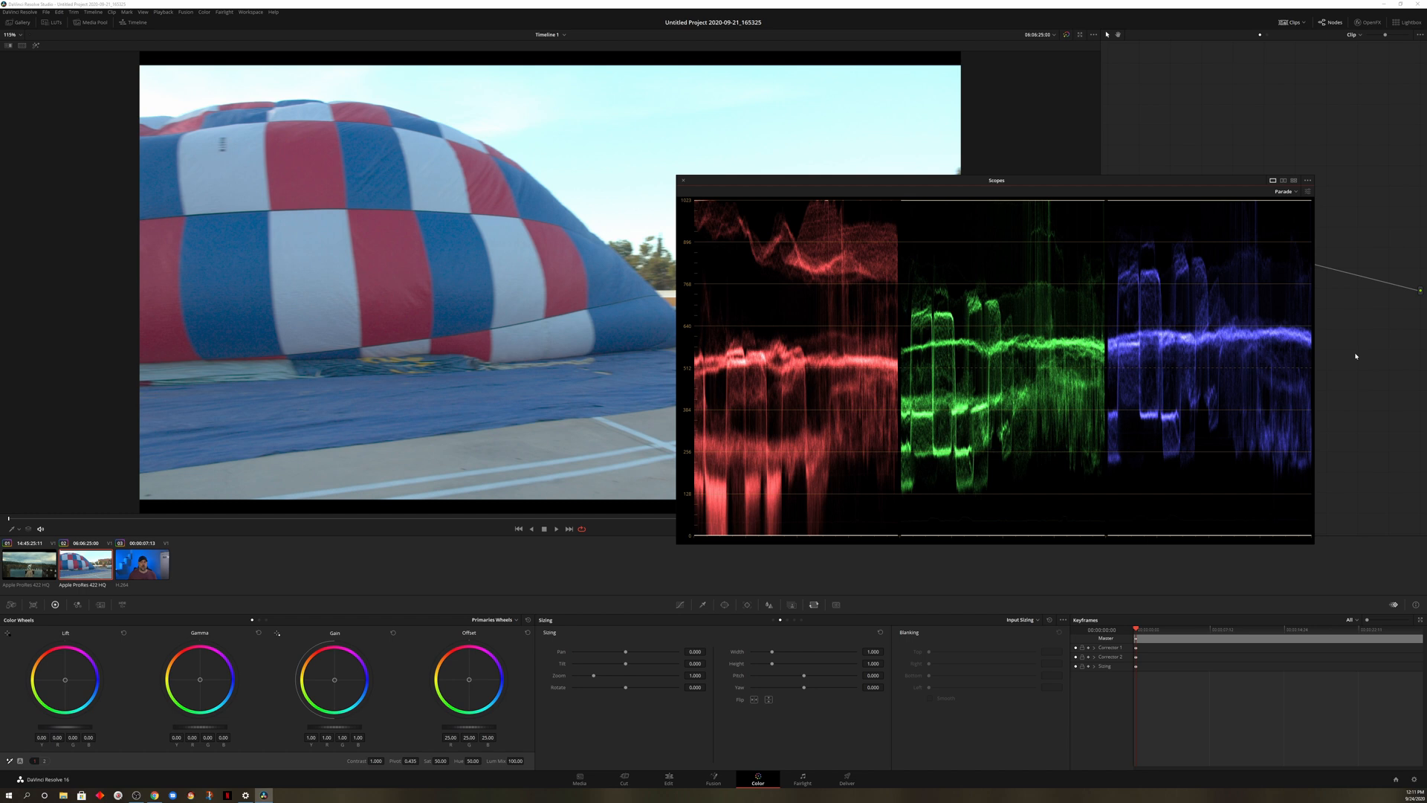
- Switch the scope type from Parade to Waveform and adjust its display options
left_click(1285, 212)
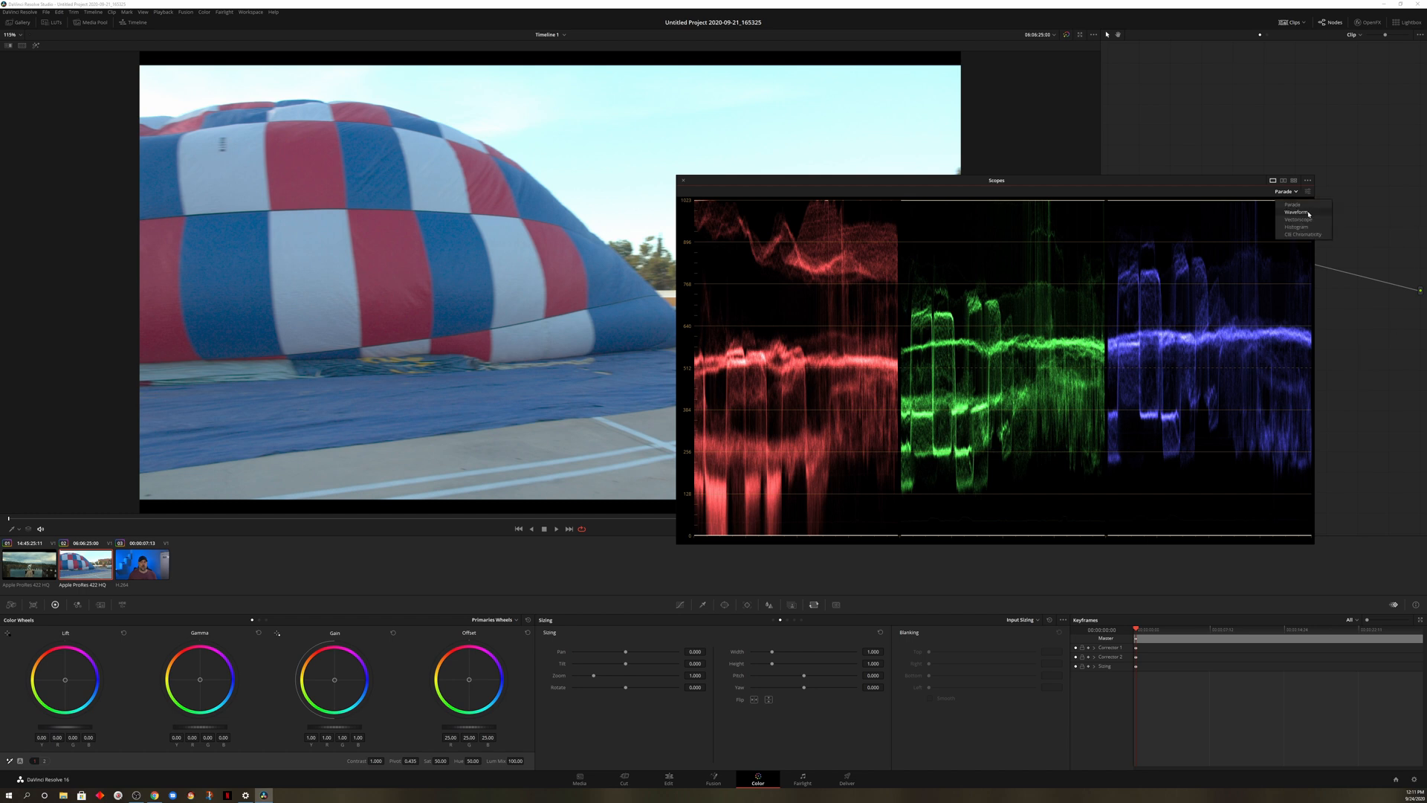
left_click(1292, 214)
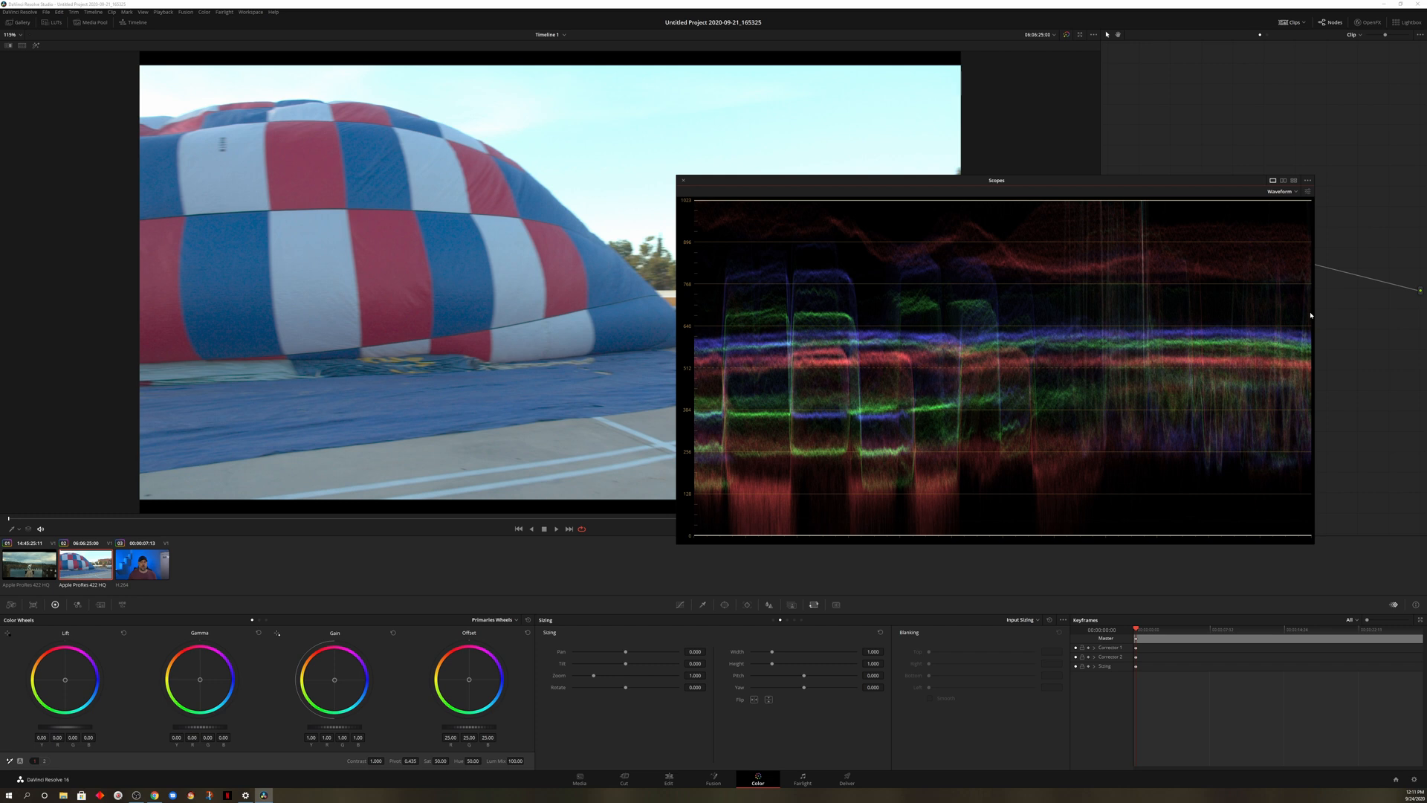
mouse_move(1332, 192)
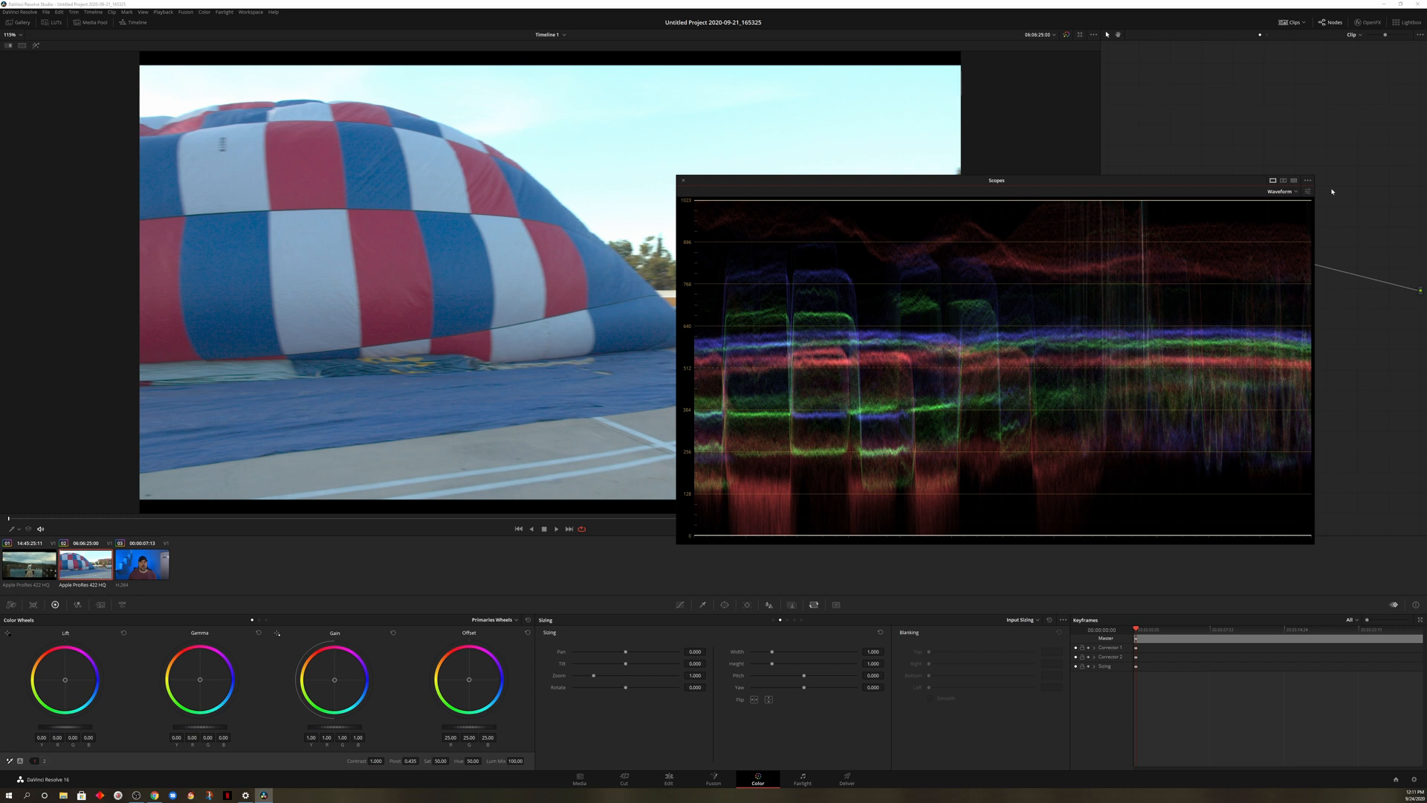
left_click(1307, 179)
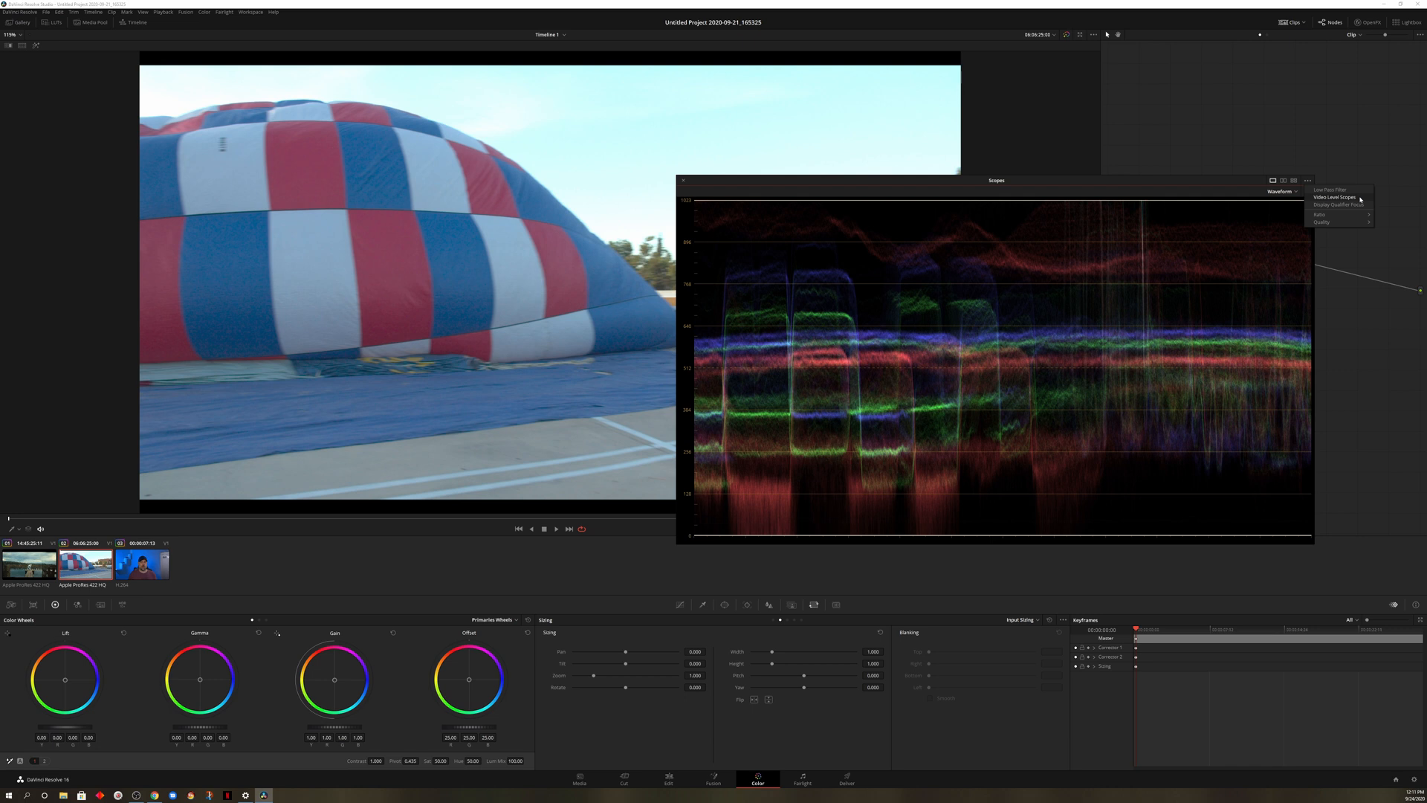
left_click(1335, 196)
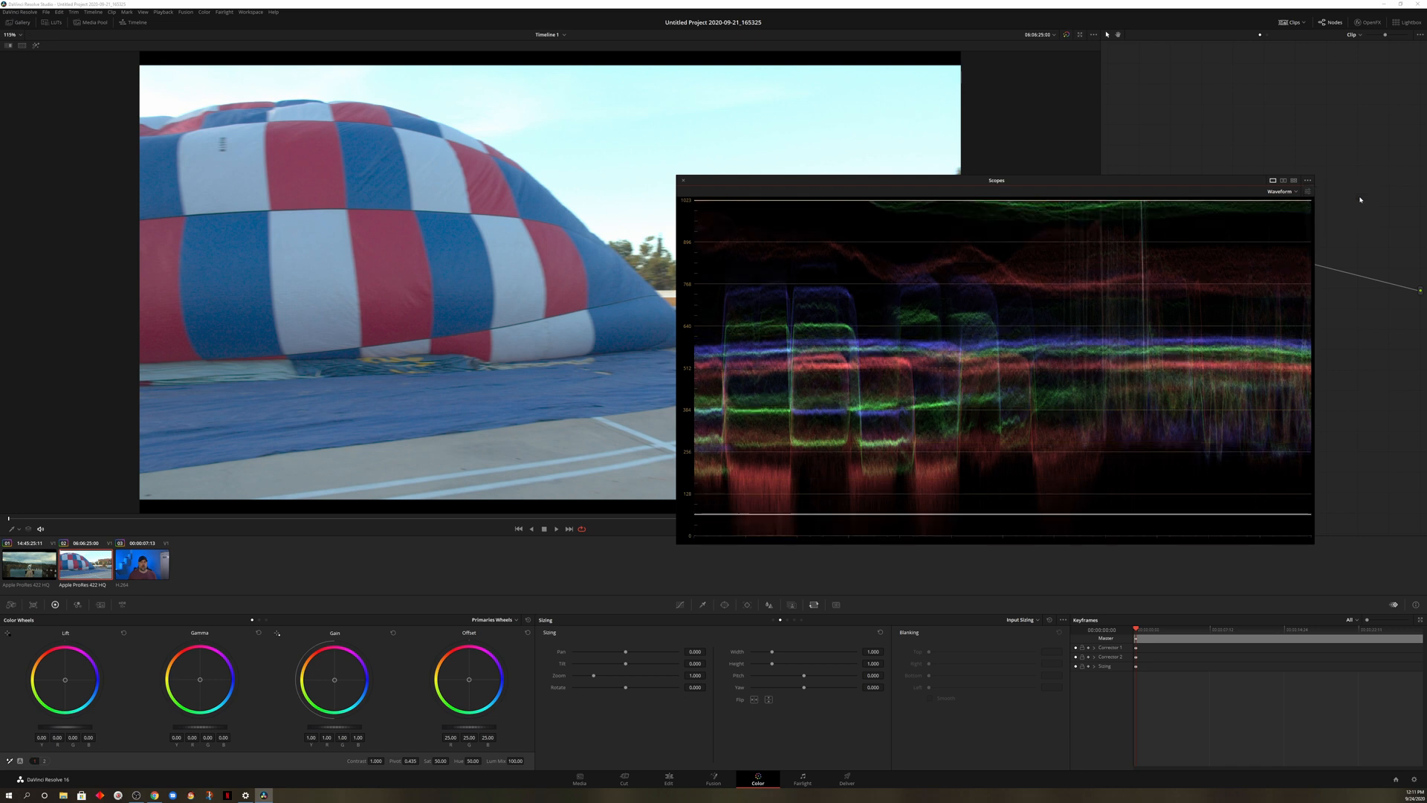
mouse_move(1157, 223)
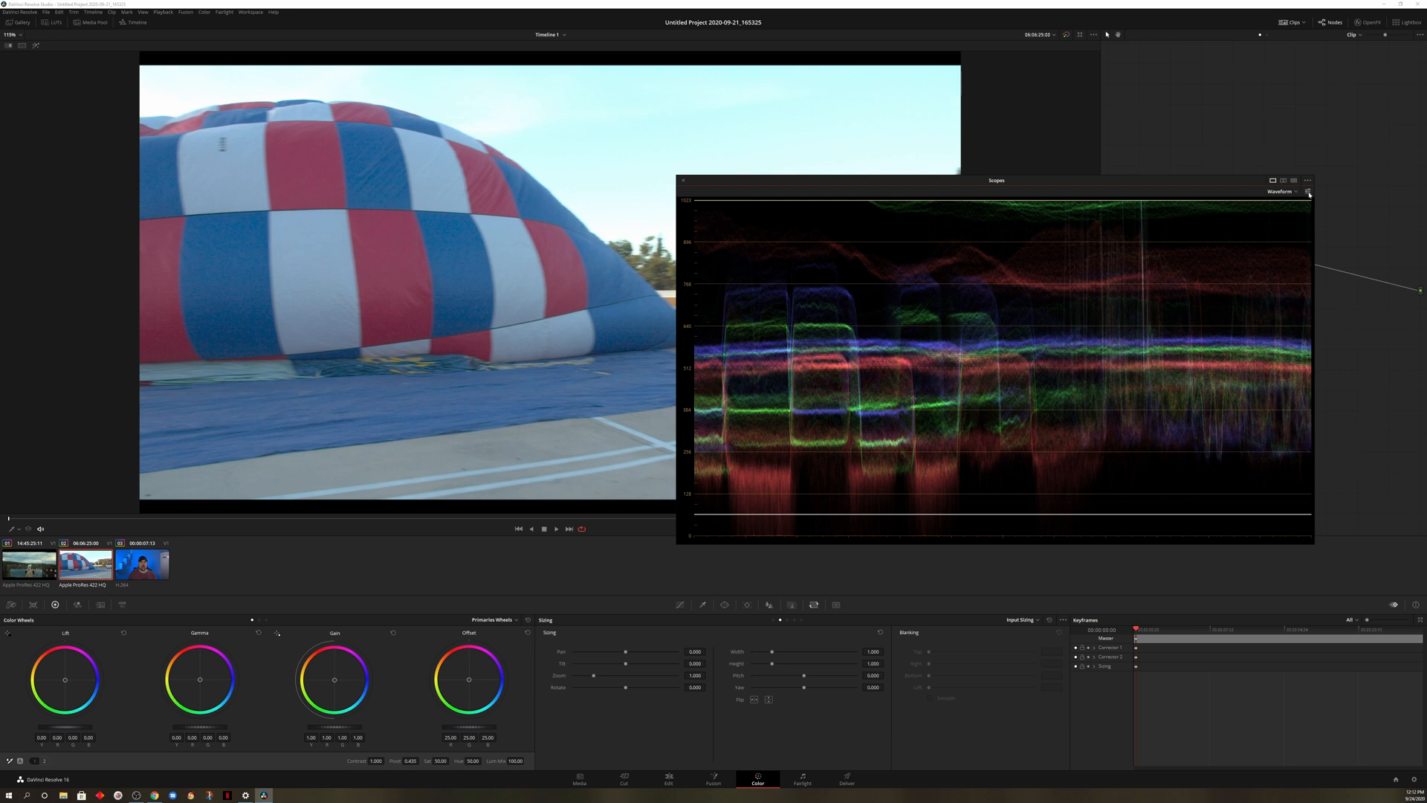
- Move the waveform scope to the left of the viewer and show the Curves palette
left_click(1312, 192)
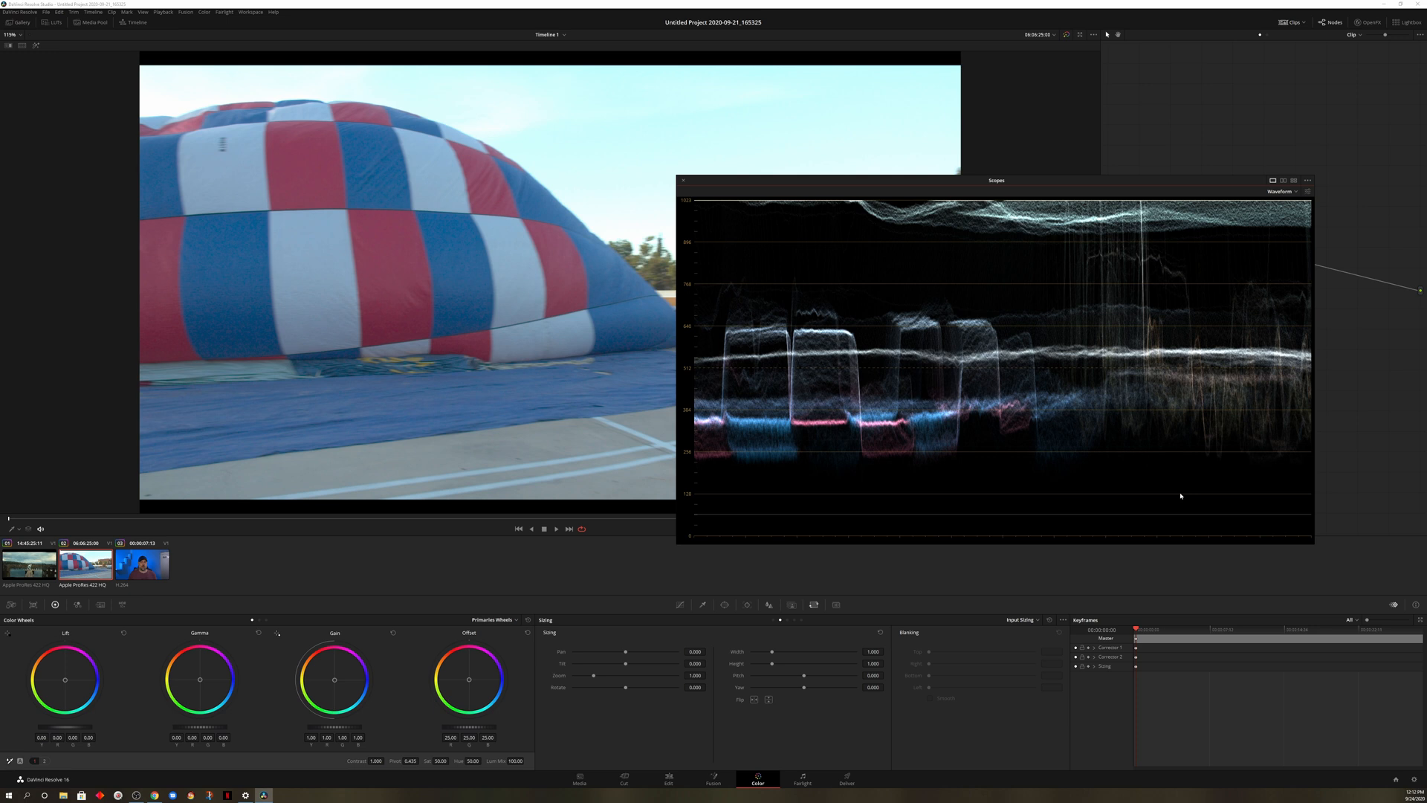
mouse_move(819, 446)
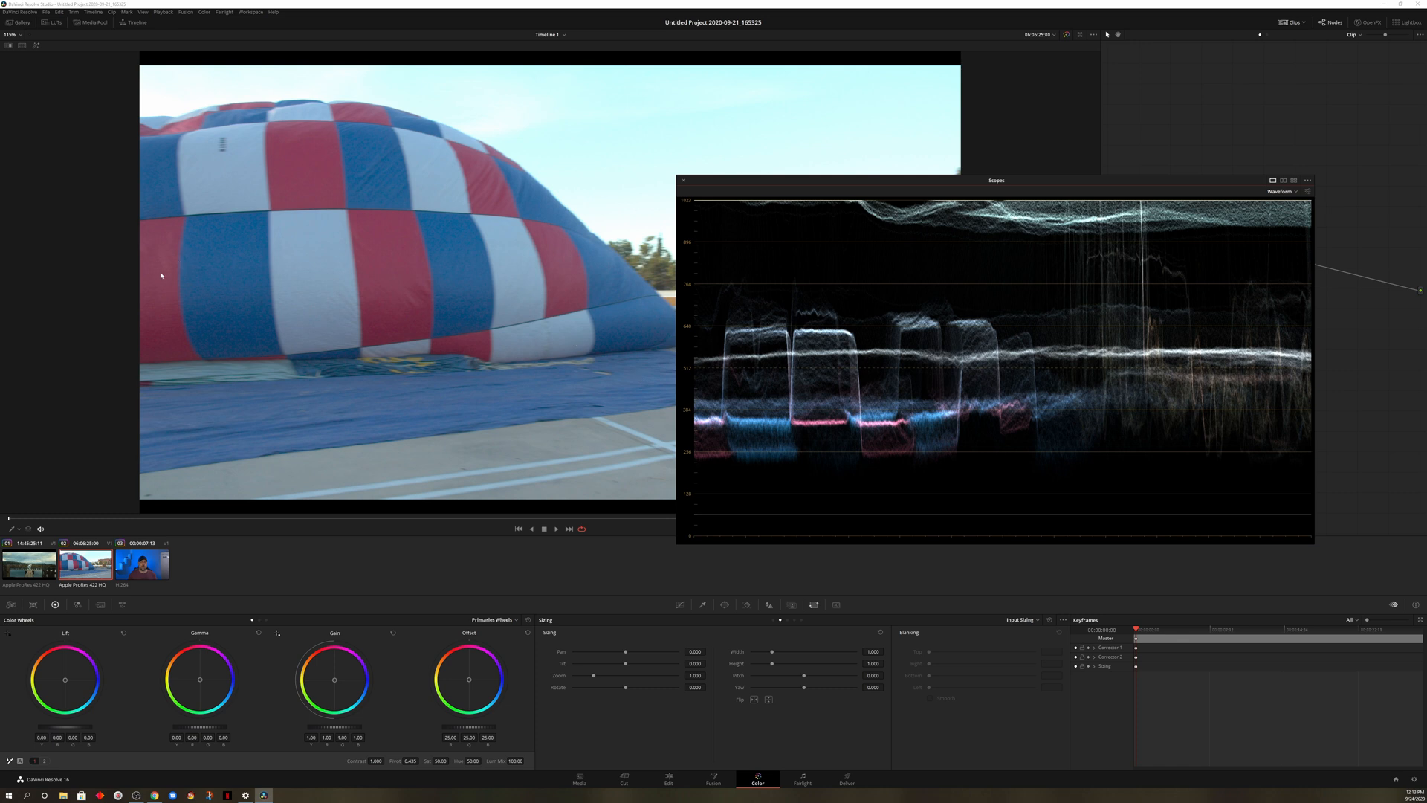
mouse_move(214, 292)
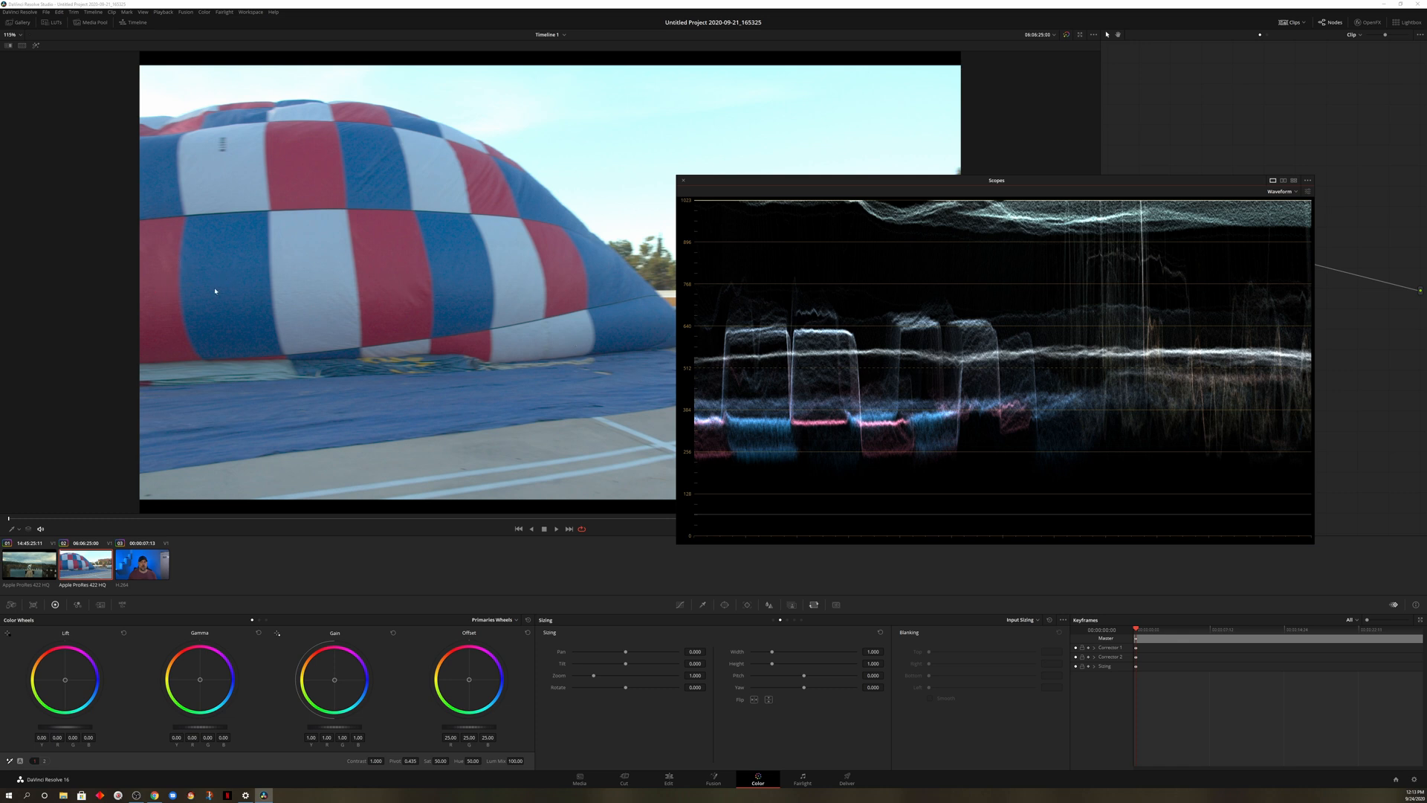
mouse_move(785, 431)
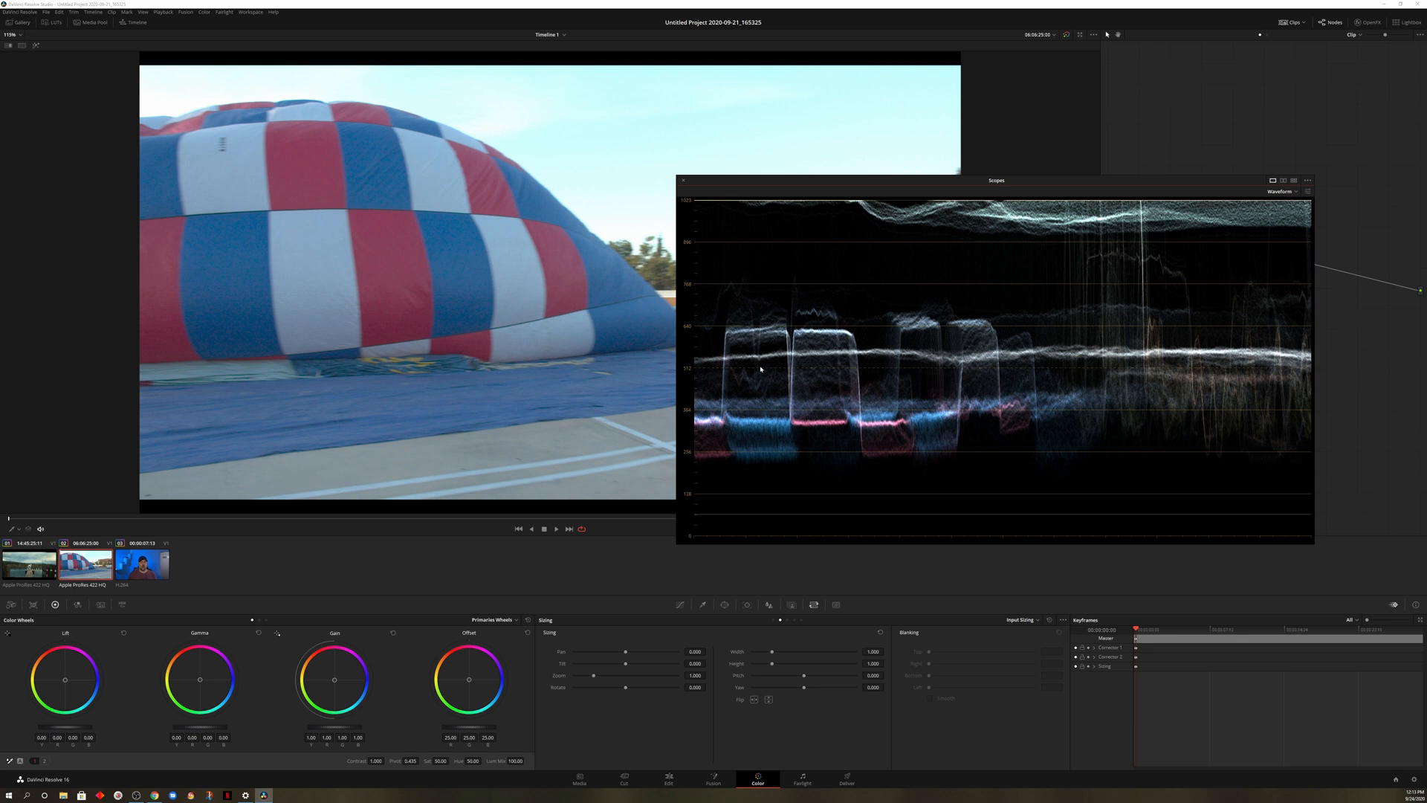
mouse_move(785, 305)
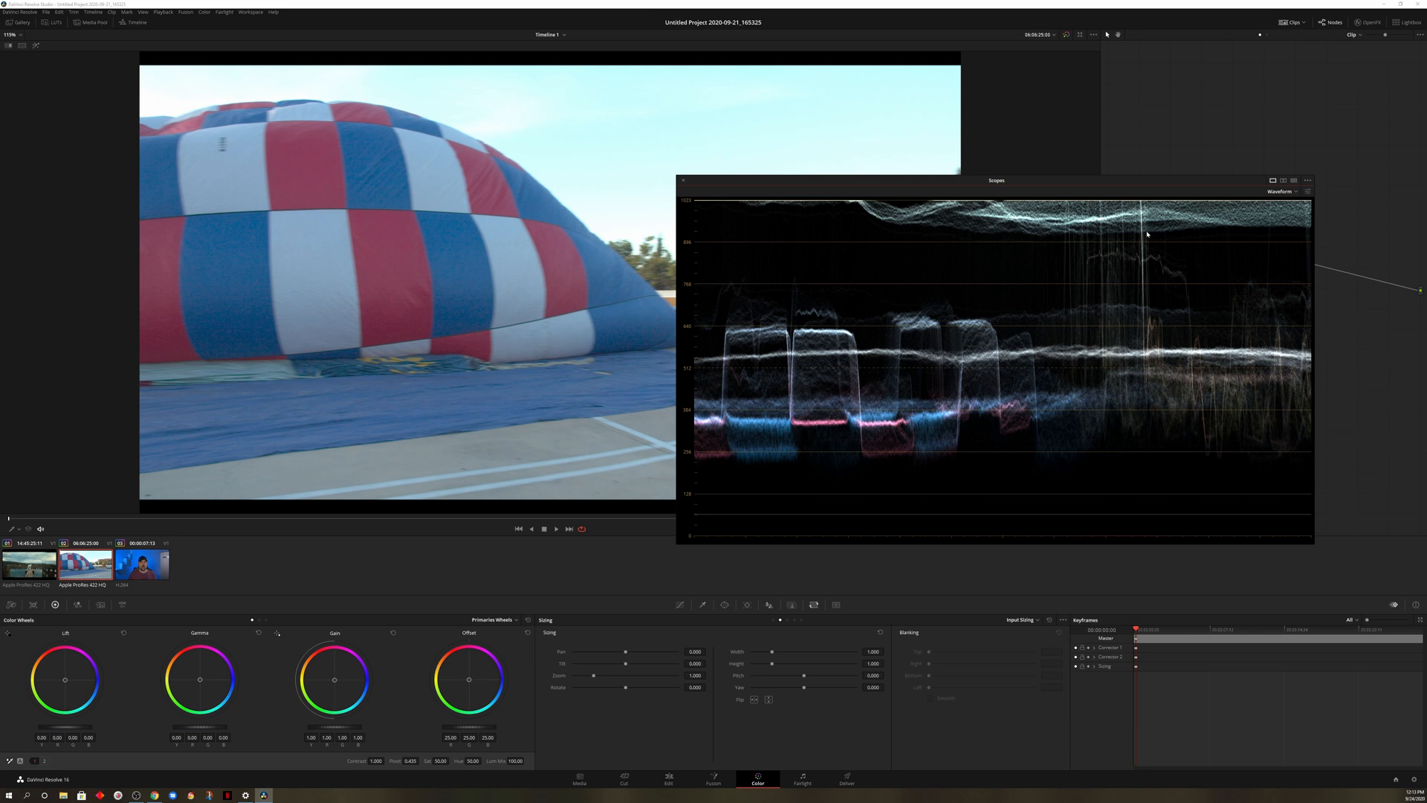
mouse_move(1060, 184)
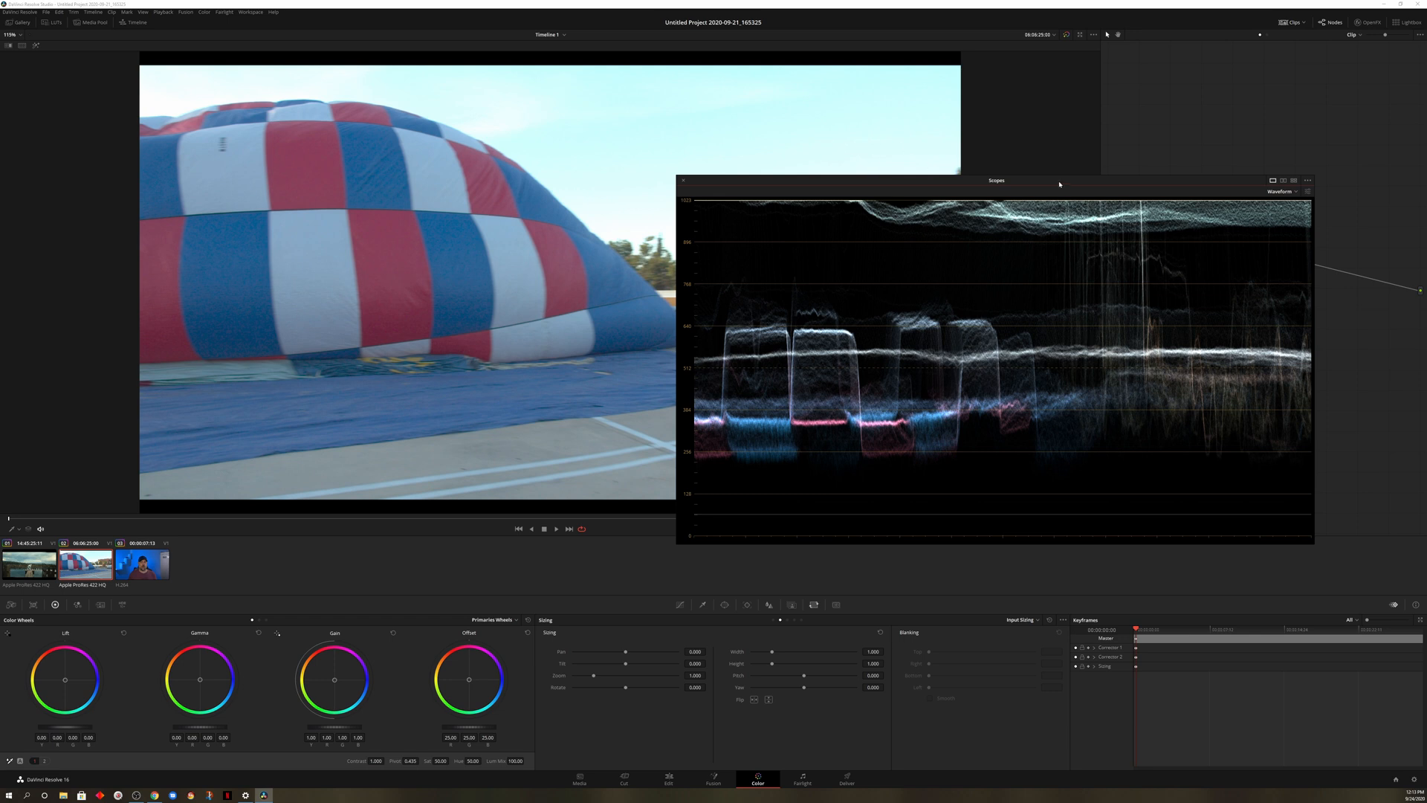
left_click_drag(996, 180, 642, 341)
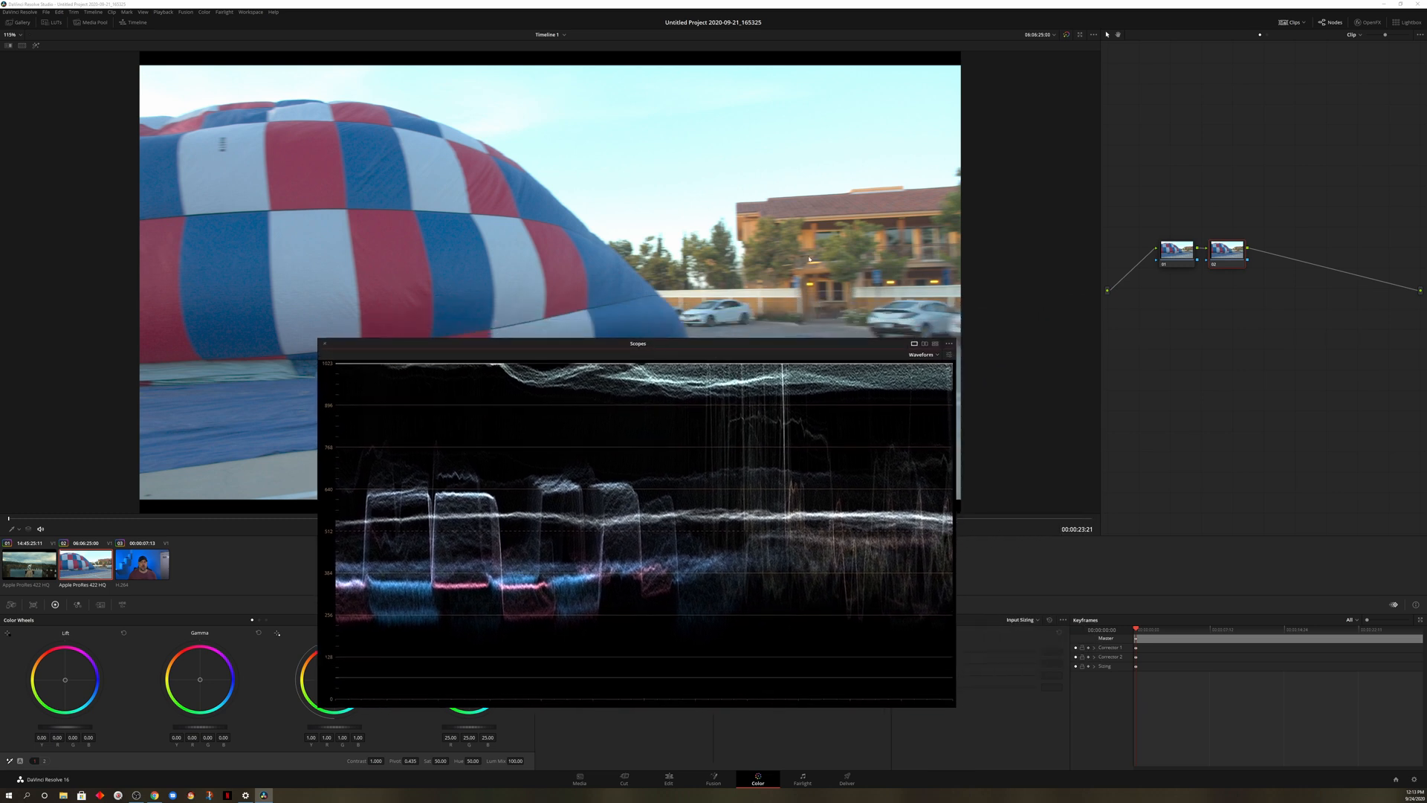
mouse_move(926, 568)
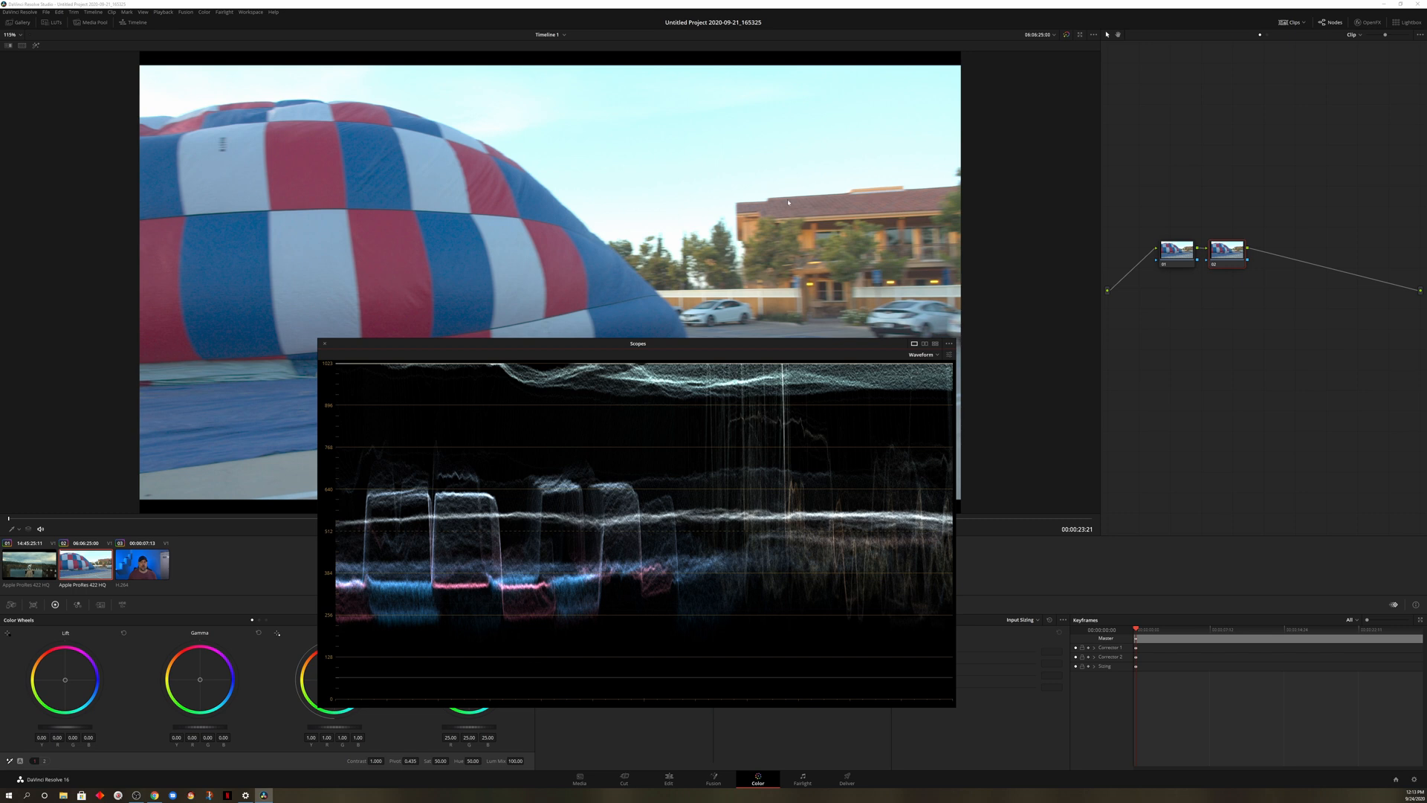
mouse_move(812, 360)
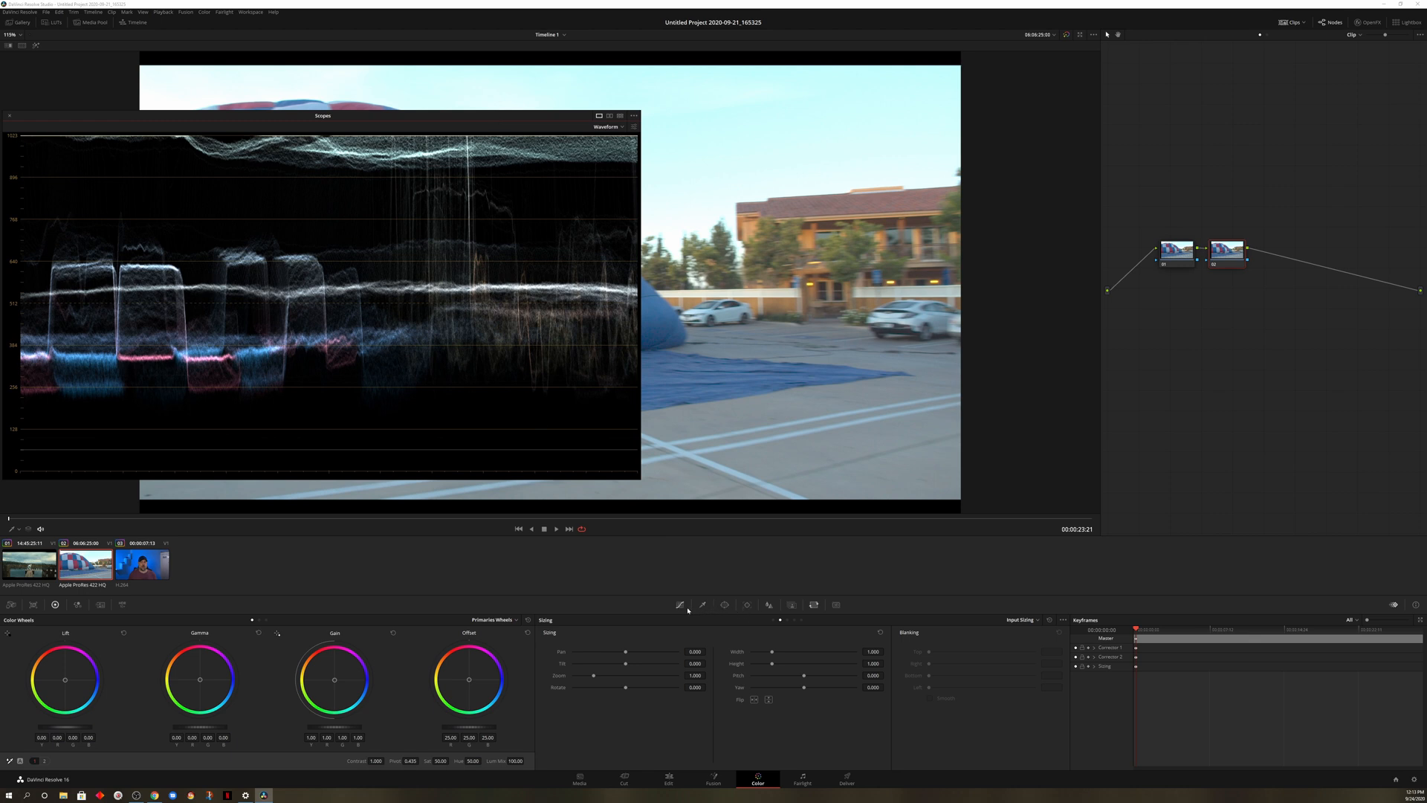
left_click(724, 603)
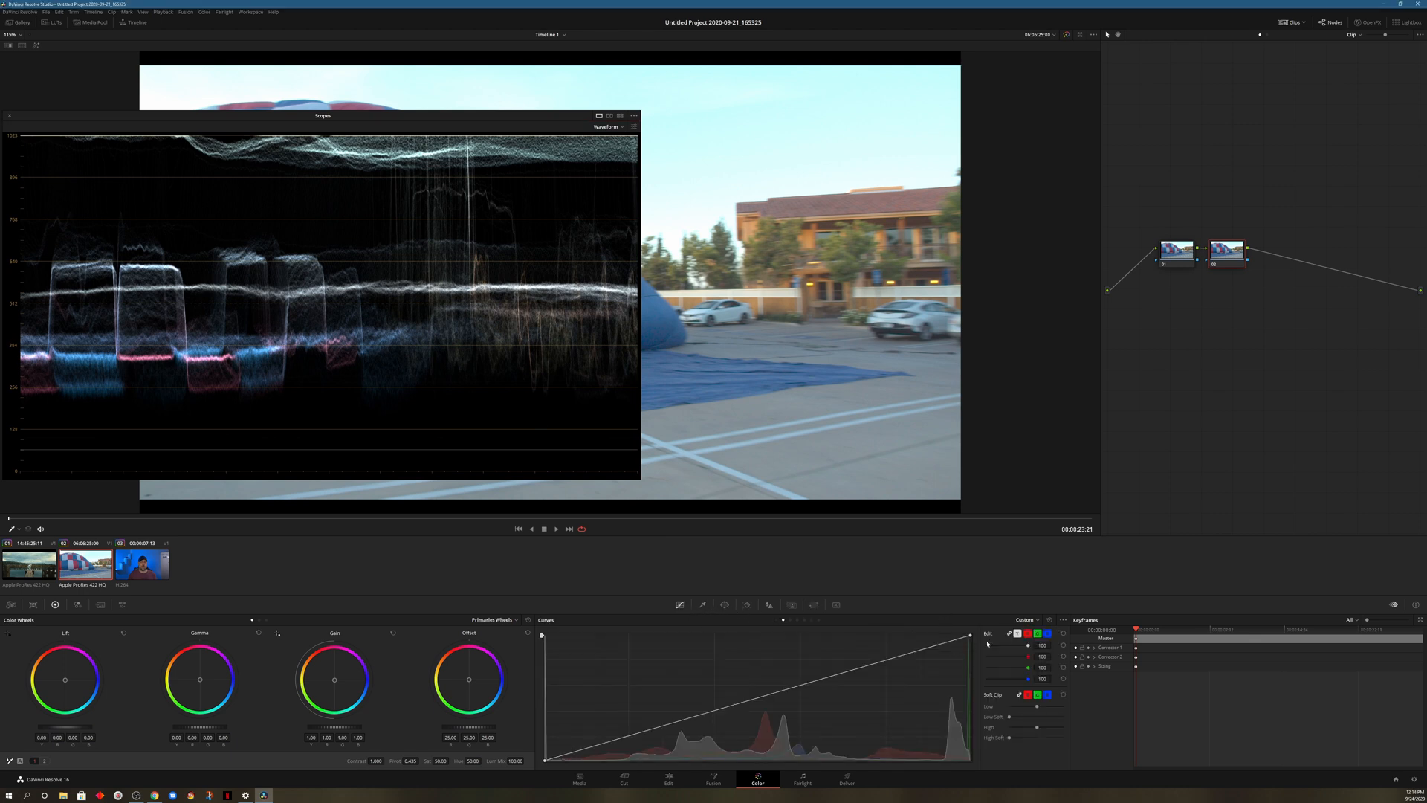
- Choose the Hue vs Lum curve and pull the red-hue control point down slightly
left_click(1024, 619)
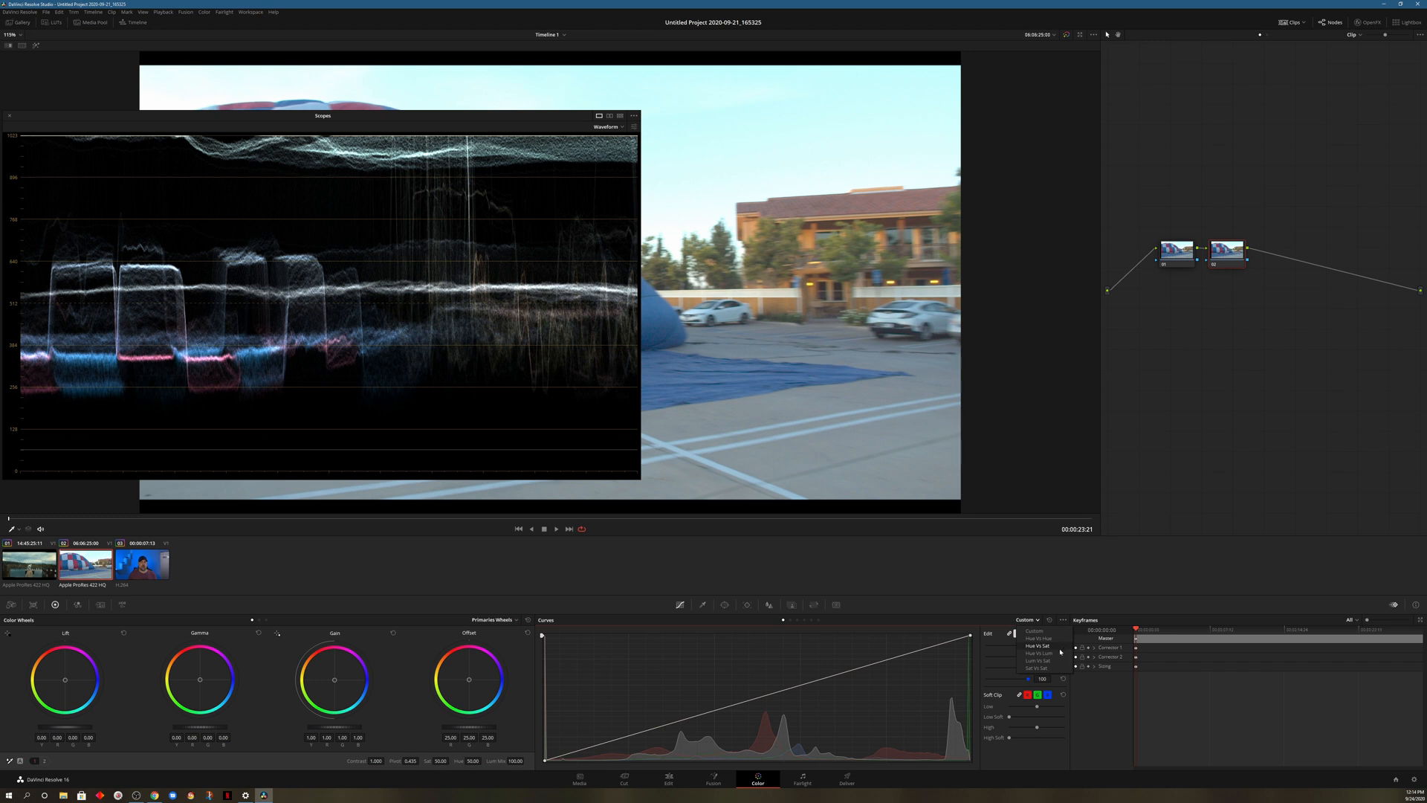
left_click(1038, 653)
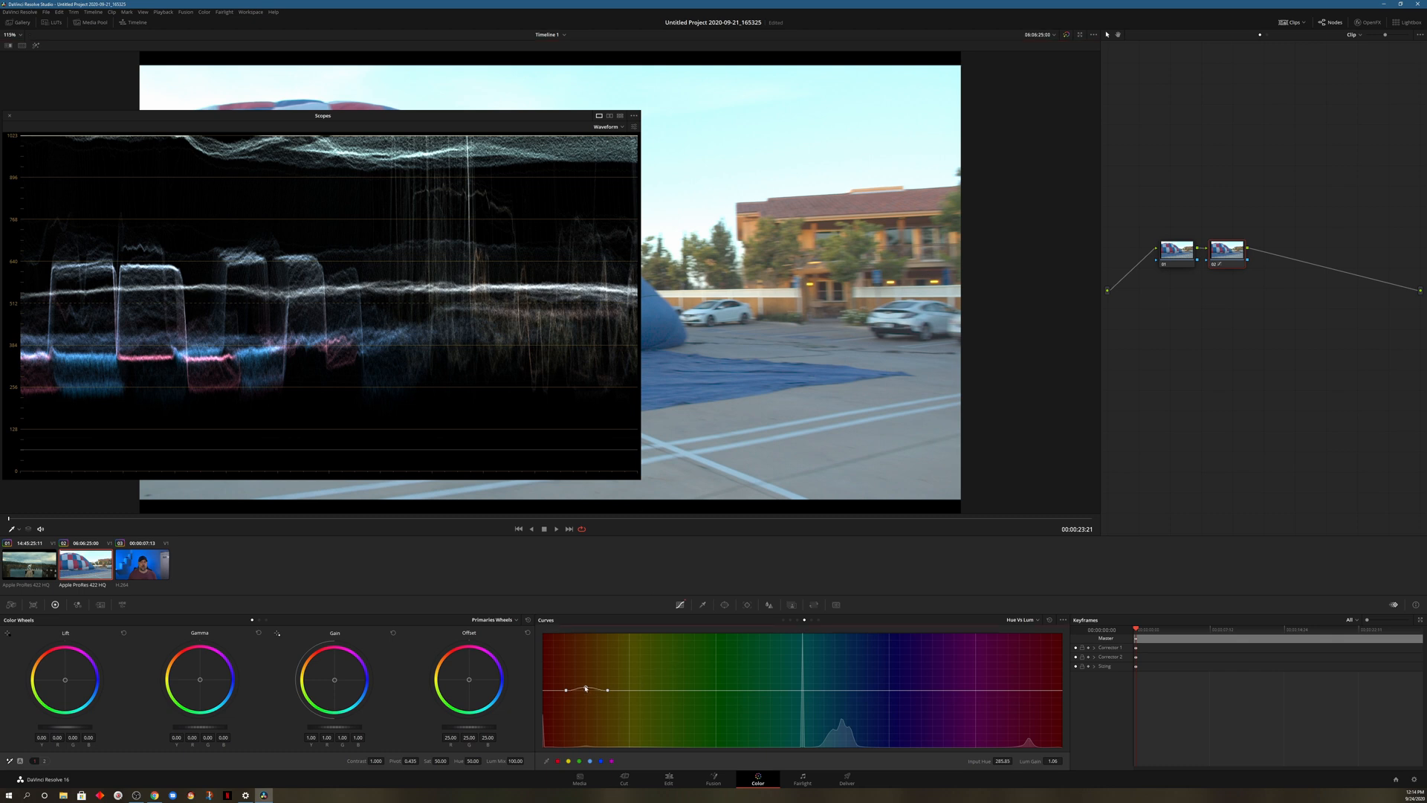
left_click_drag(587, 688, 579, 684)
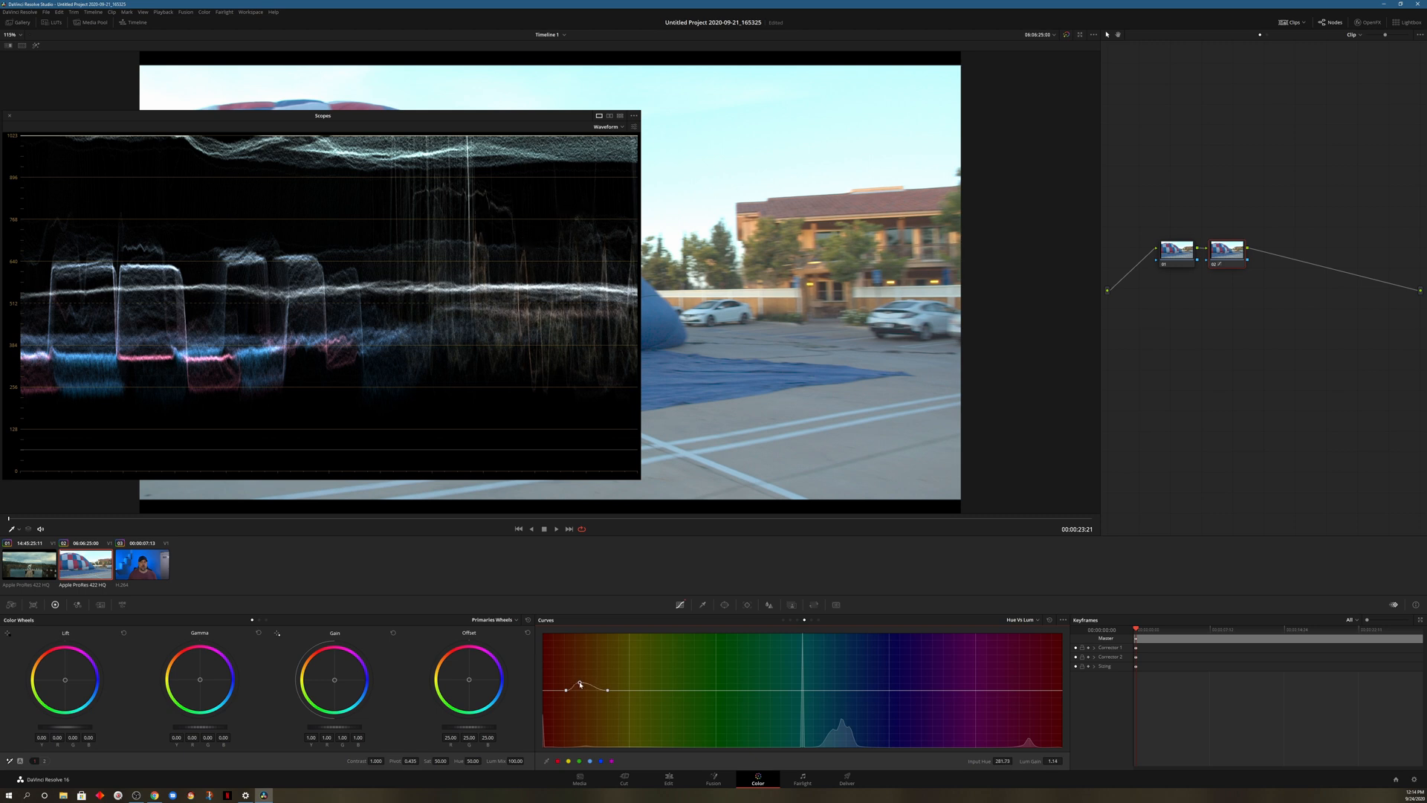
left_click_drag(581, 685, 581, 675)
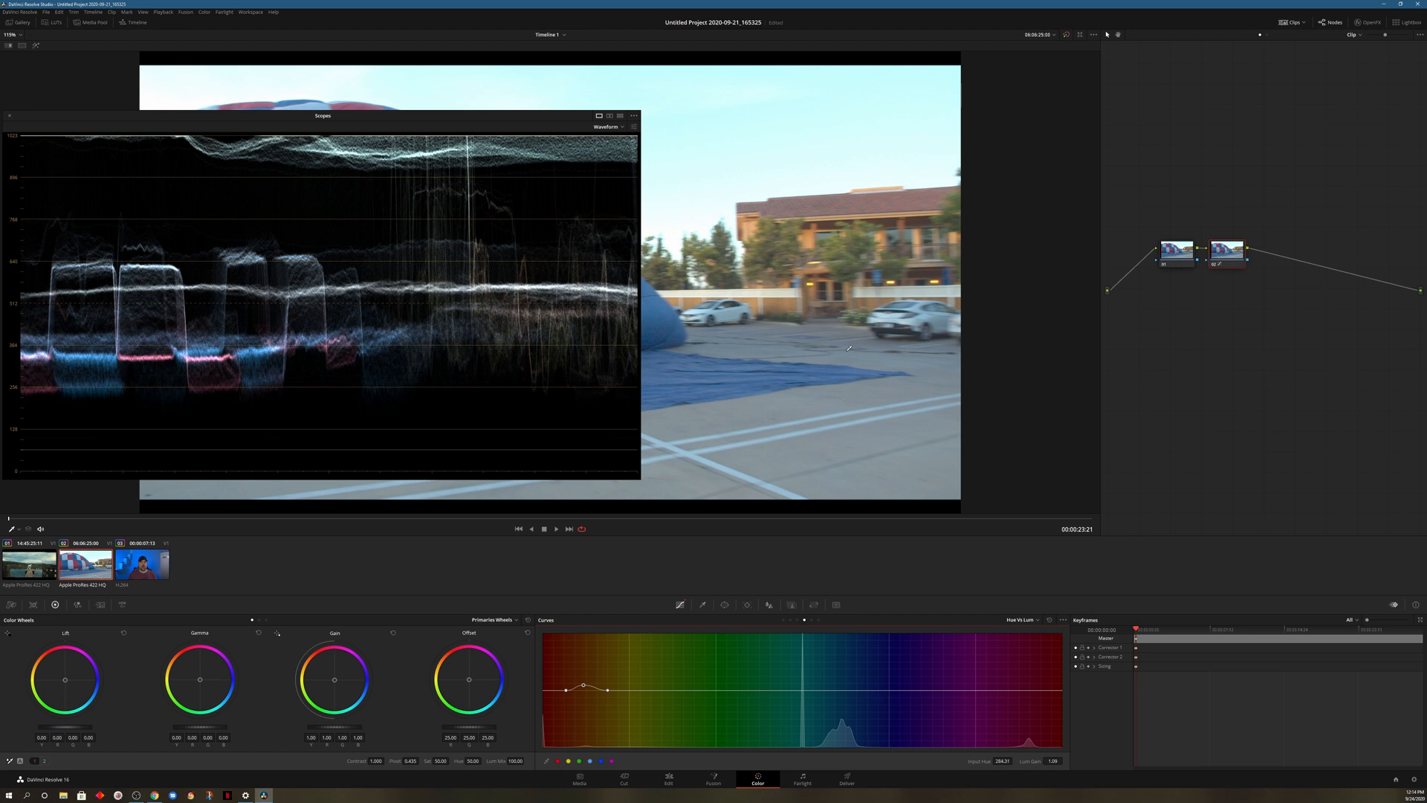
mouse_move(461, 531)
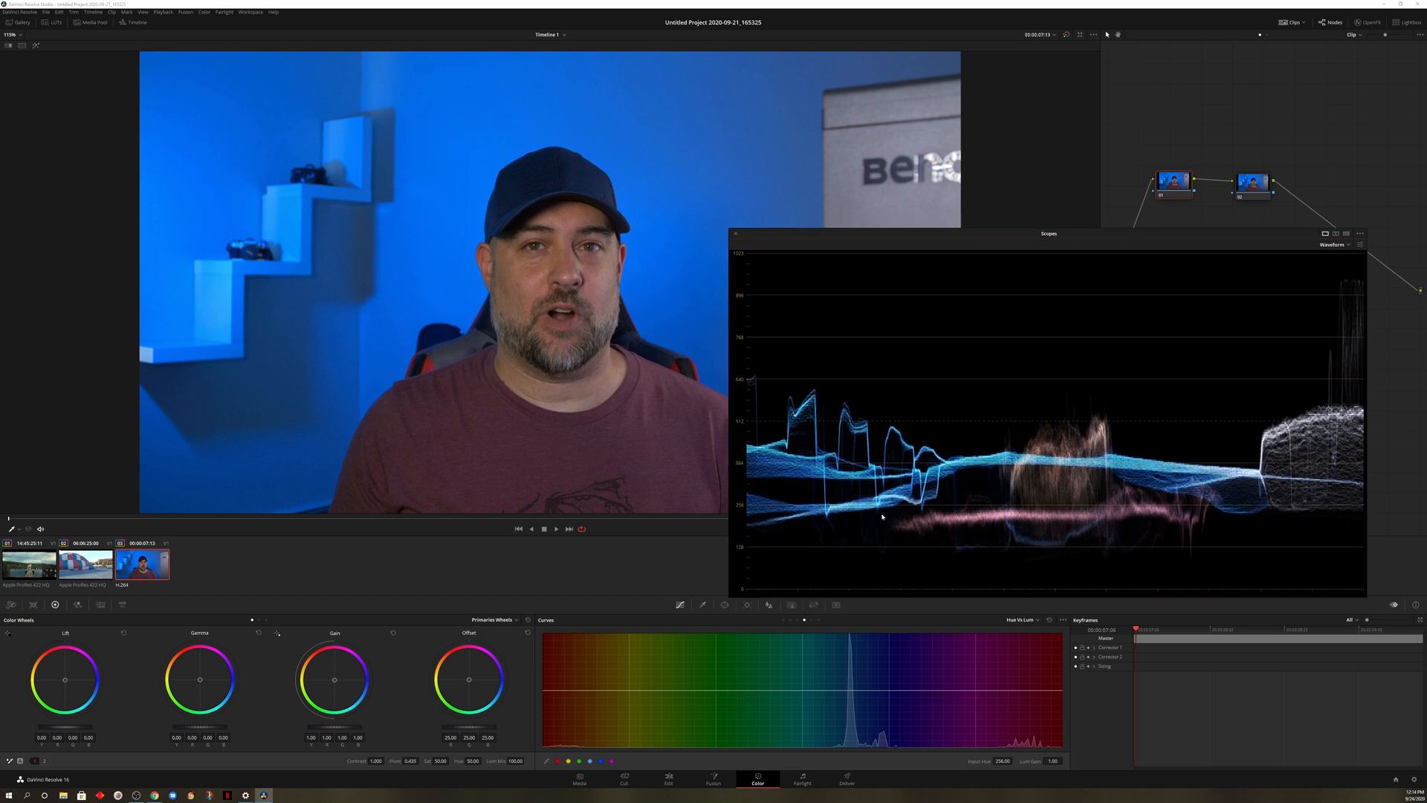
mouse_move(644, 235)
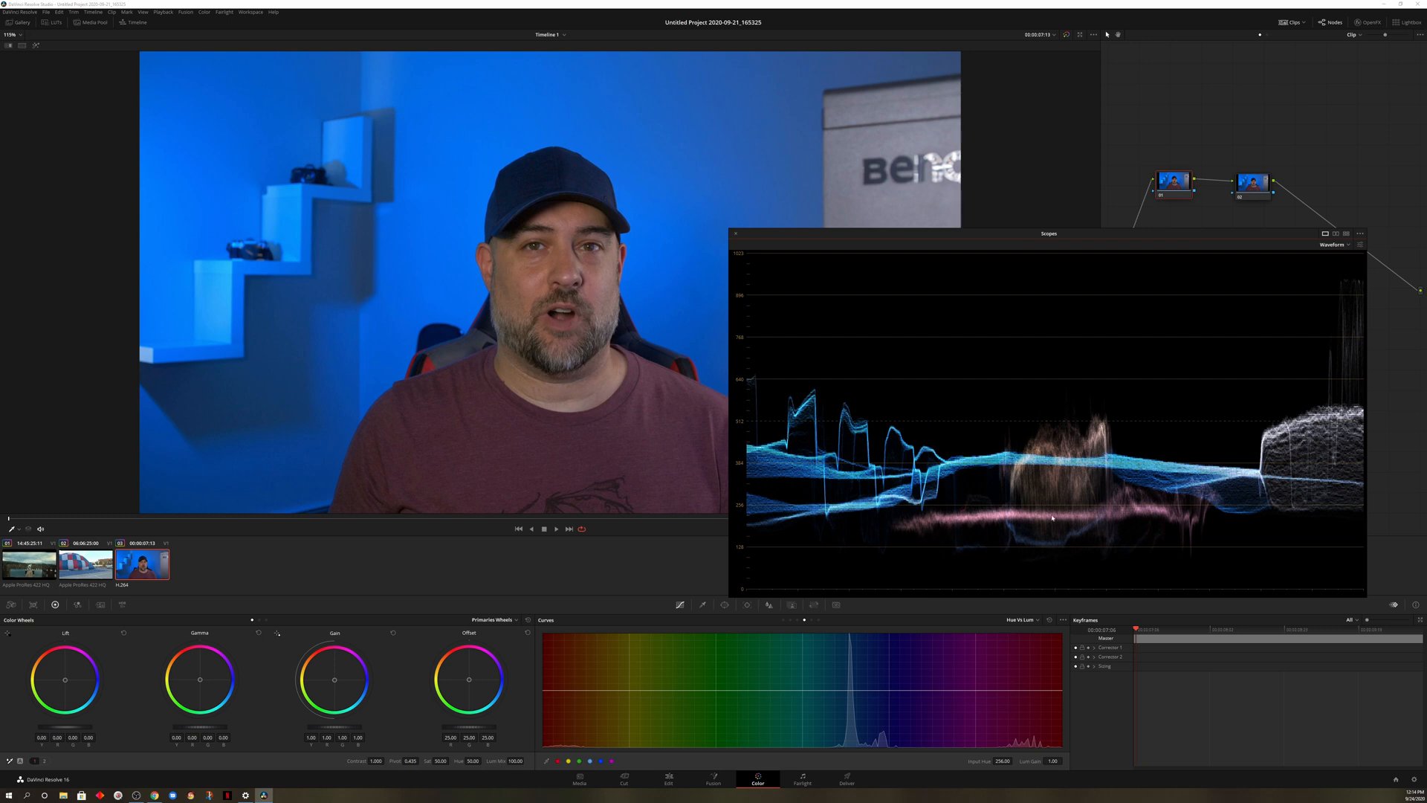
mouse_move(969, 529)
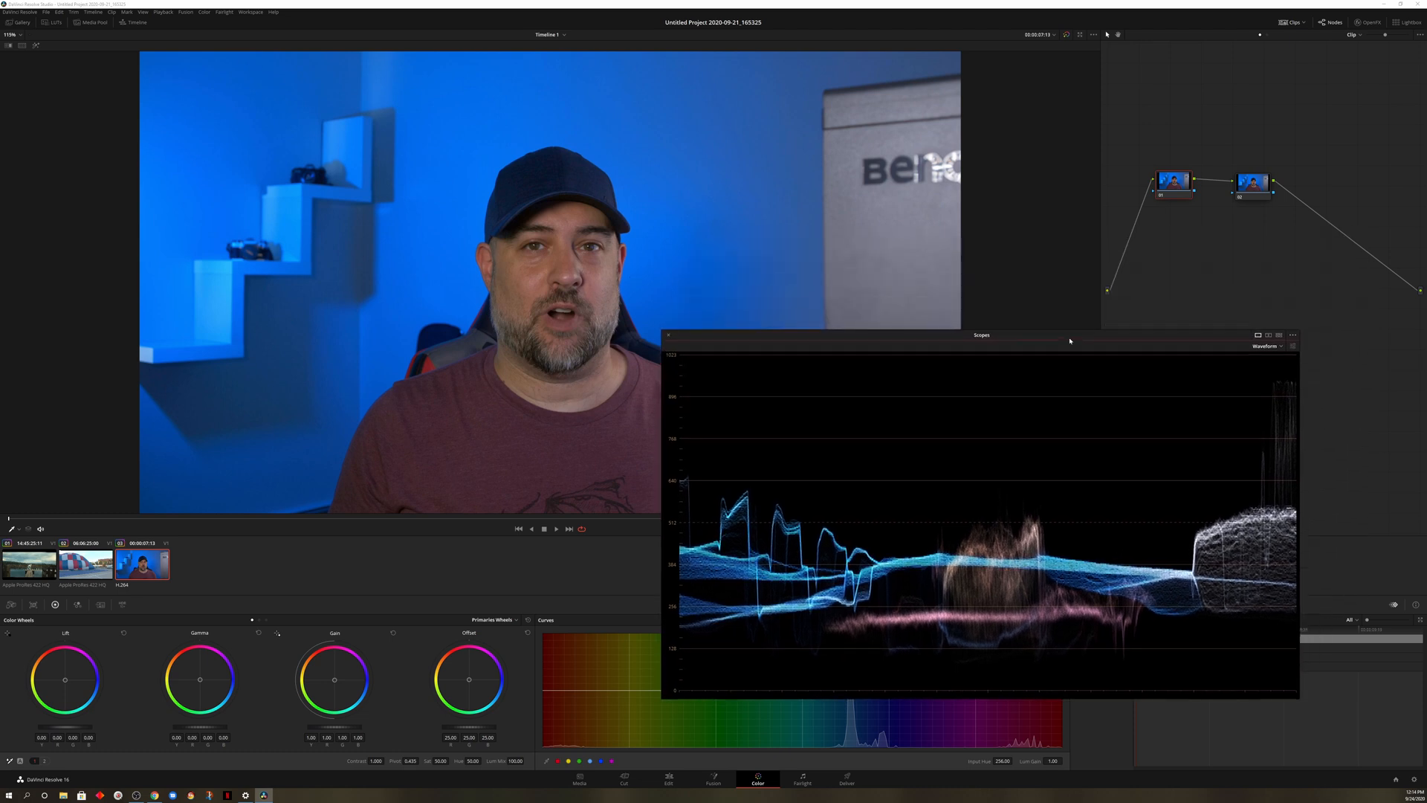
- Reposition the waveform scope to the right of the viewer for the talking-head clip
left_click_drag(981, 335, 1013, 298)
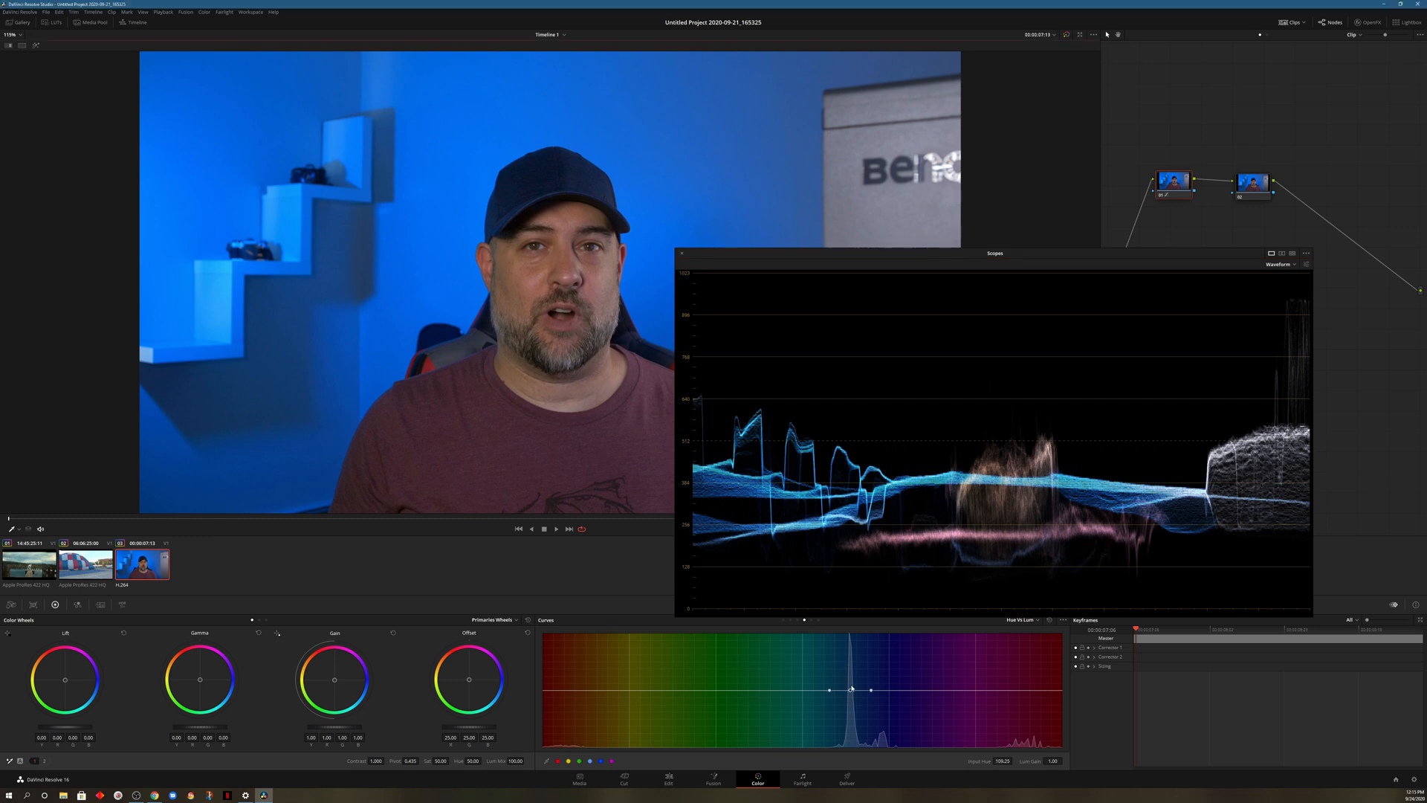
- Darken the blue hues on the Hue vs Lum curve, then lift them back above neutral
left_click_drag(850, 688, 851, 695)
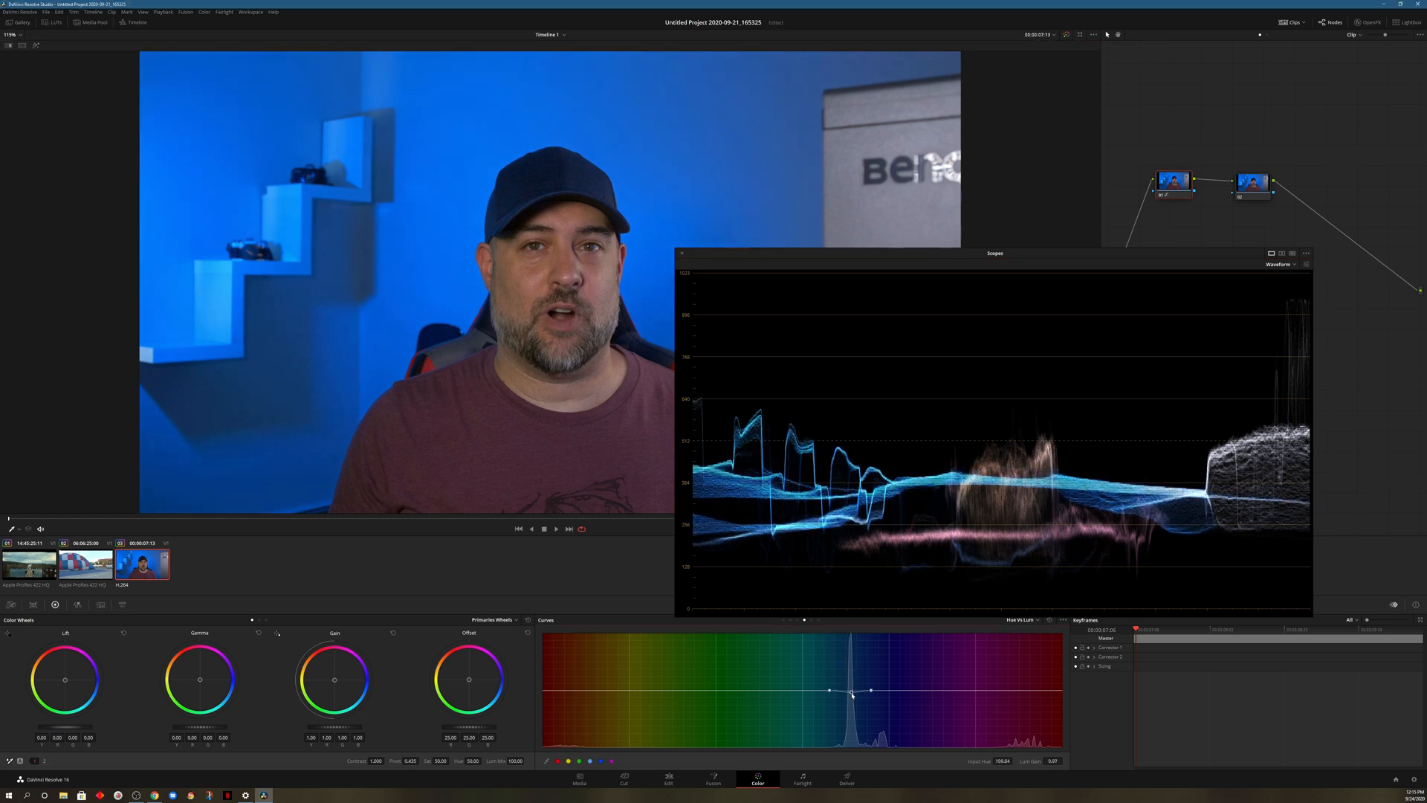
left_click_drag(853, 694, 853, 700)
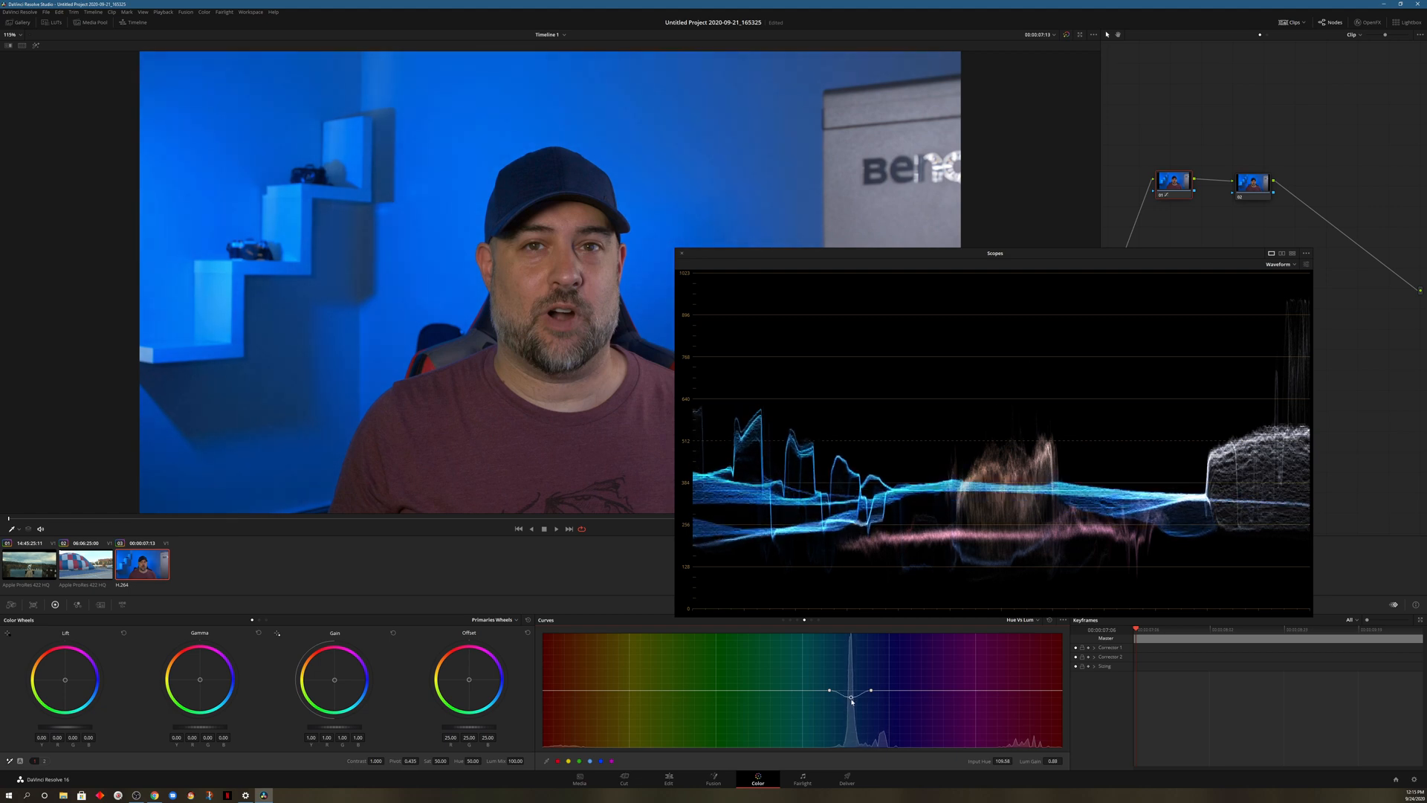
left_click_drag(850, 700, 850, 711)
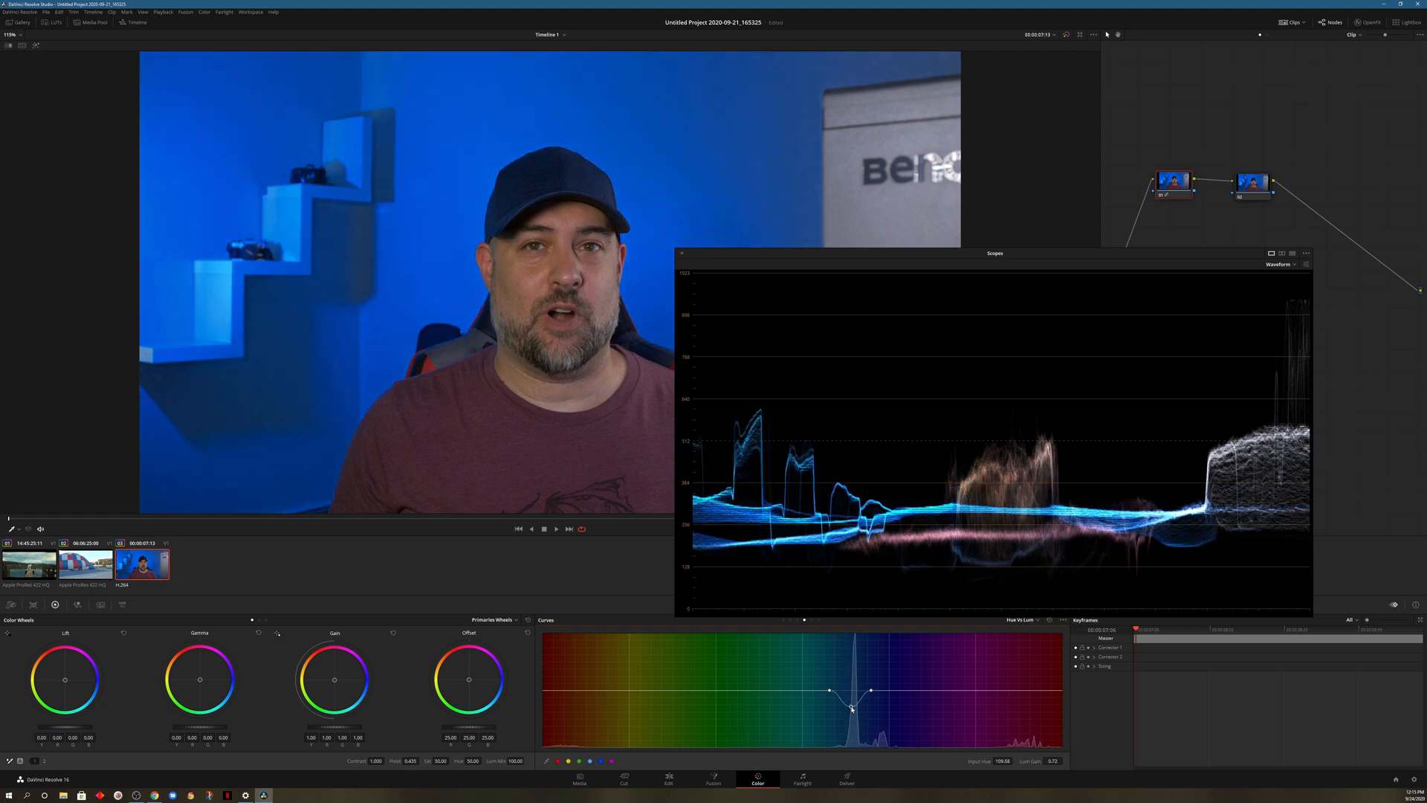
left_click_drag(851, 708, 851, 703)
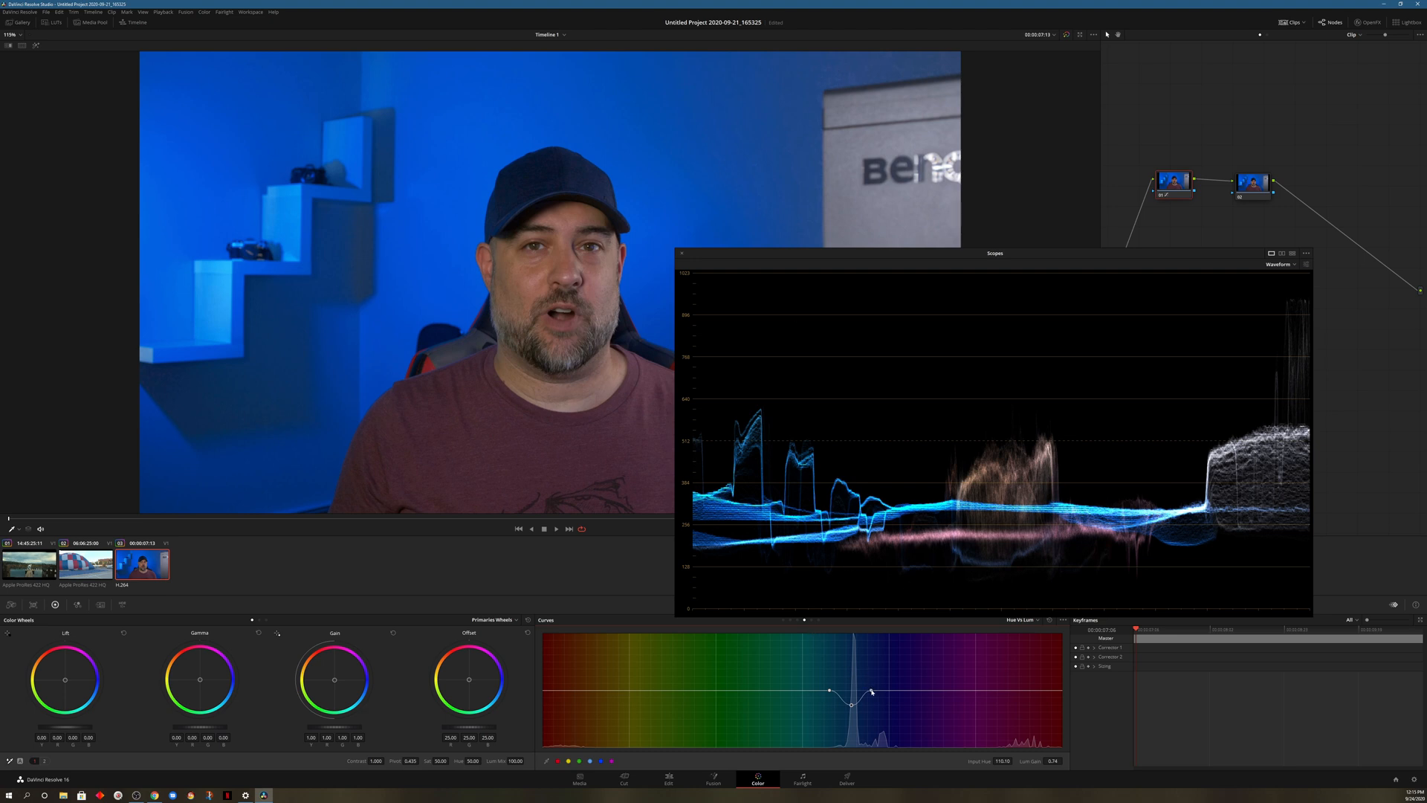
left_click_drag(850, 703, 888, 690)
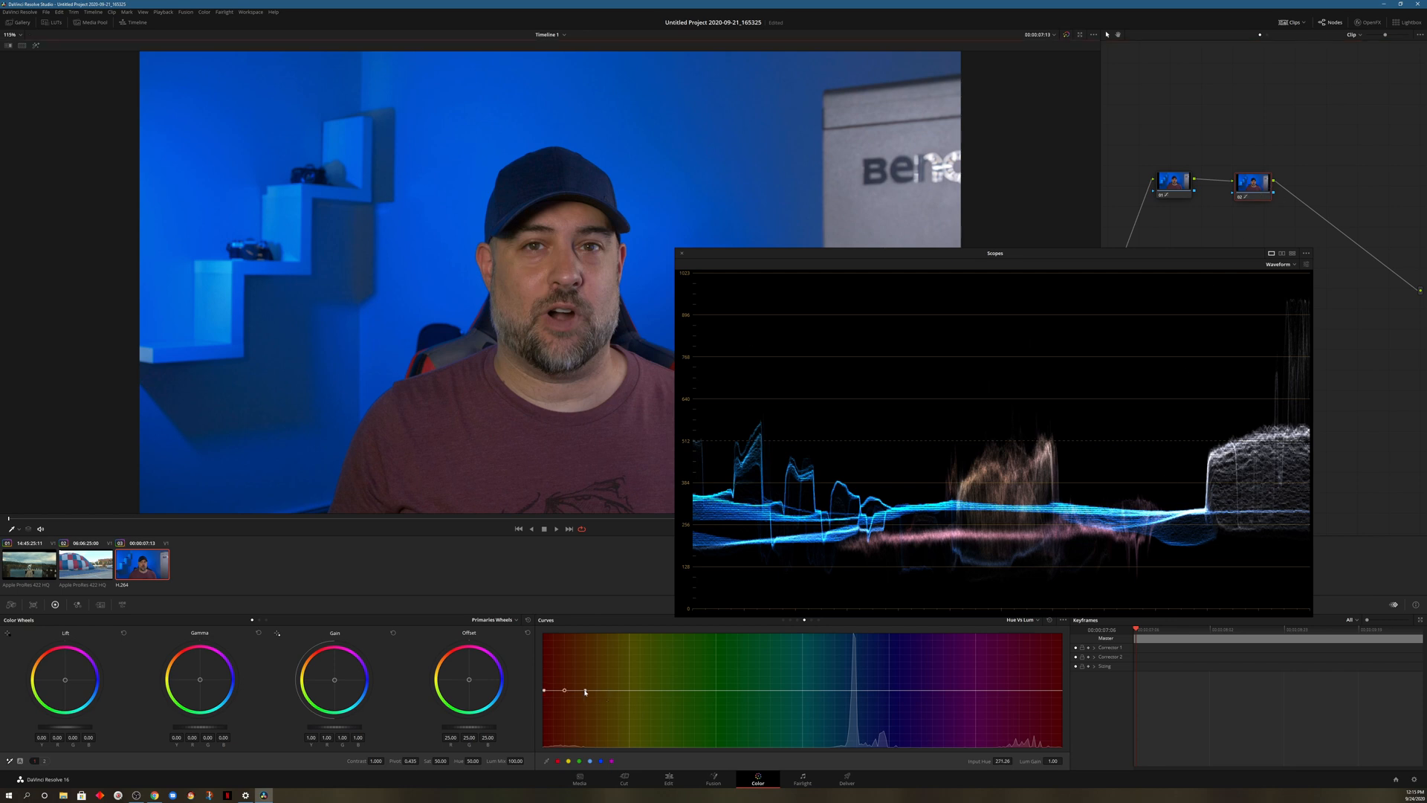
- Raise the red-hue control point into a small luminance bump
left_click_drag(565, 691, 565, 685)
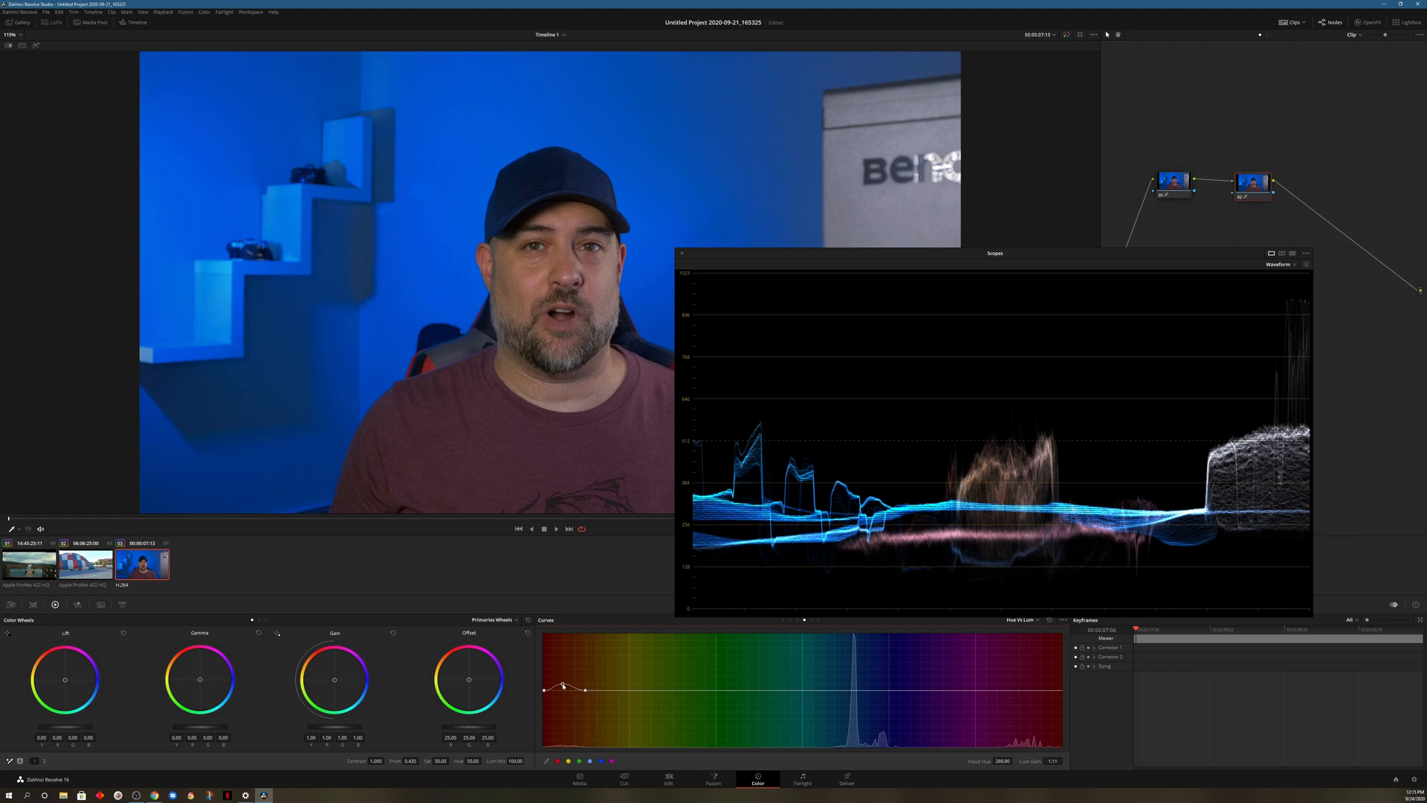
left_click_drag(562, 687, 561, 675)
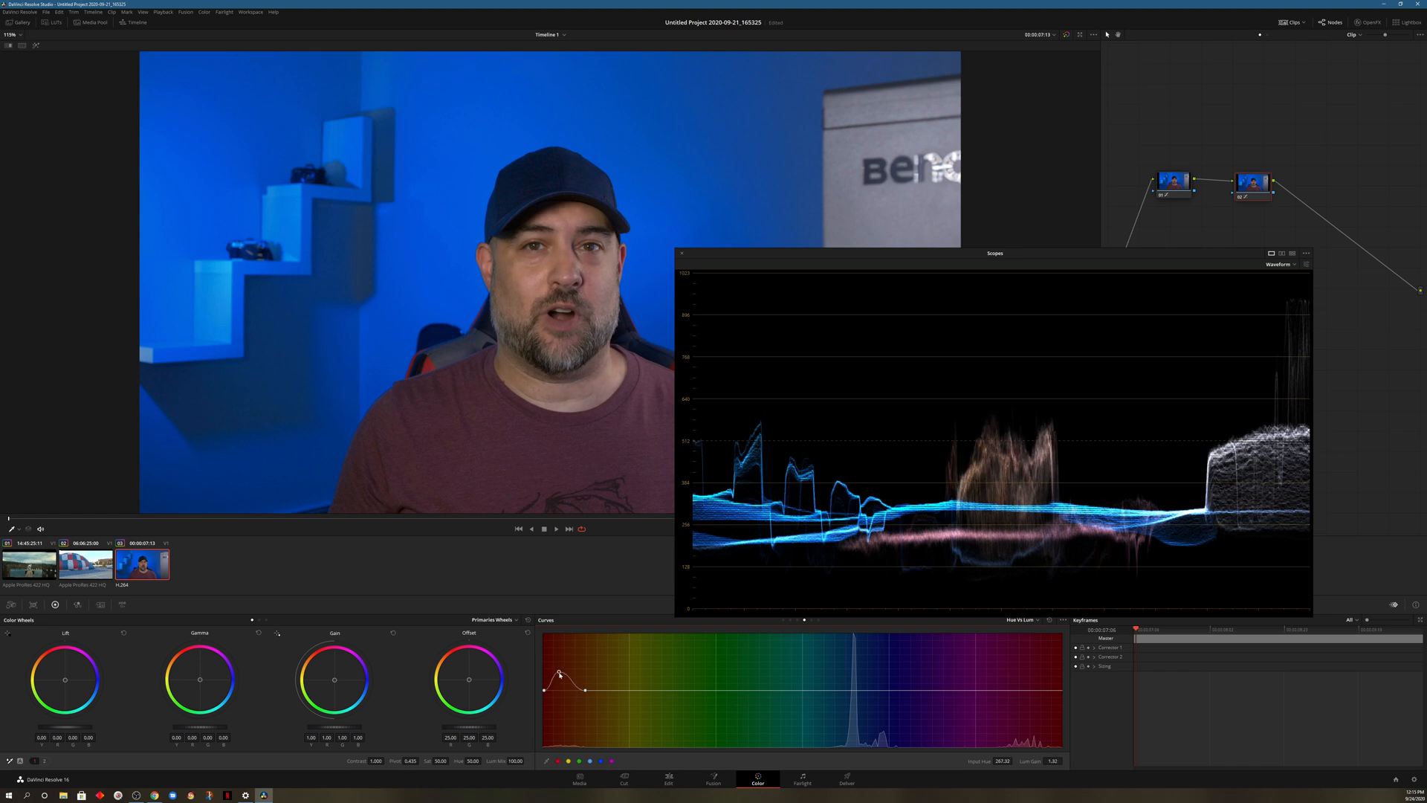
left_click_drag(559, 673, 560, 678)
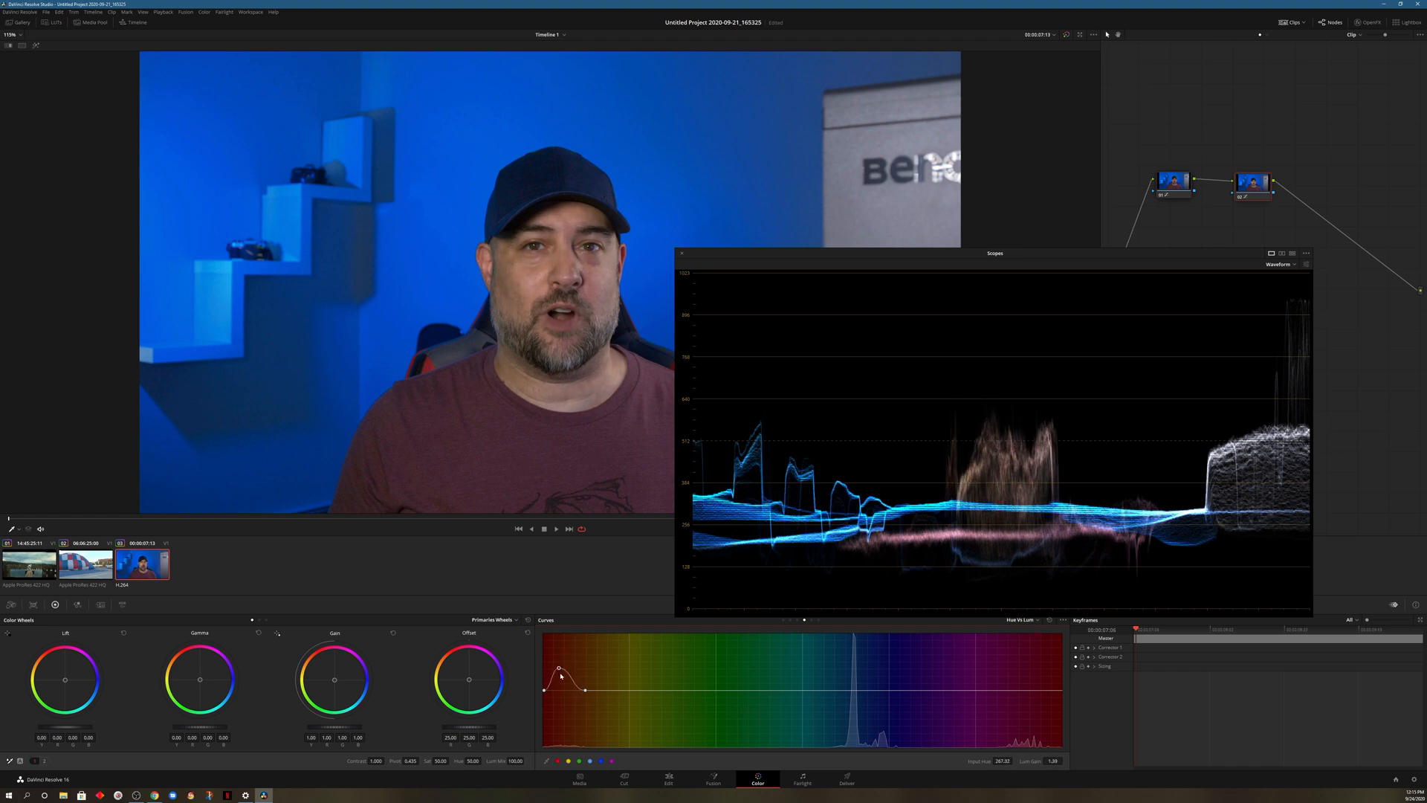
left_click_drag(562, 674, 565, 678)
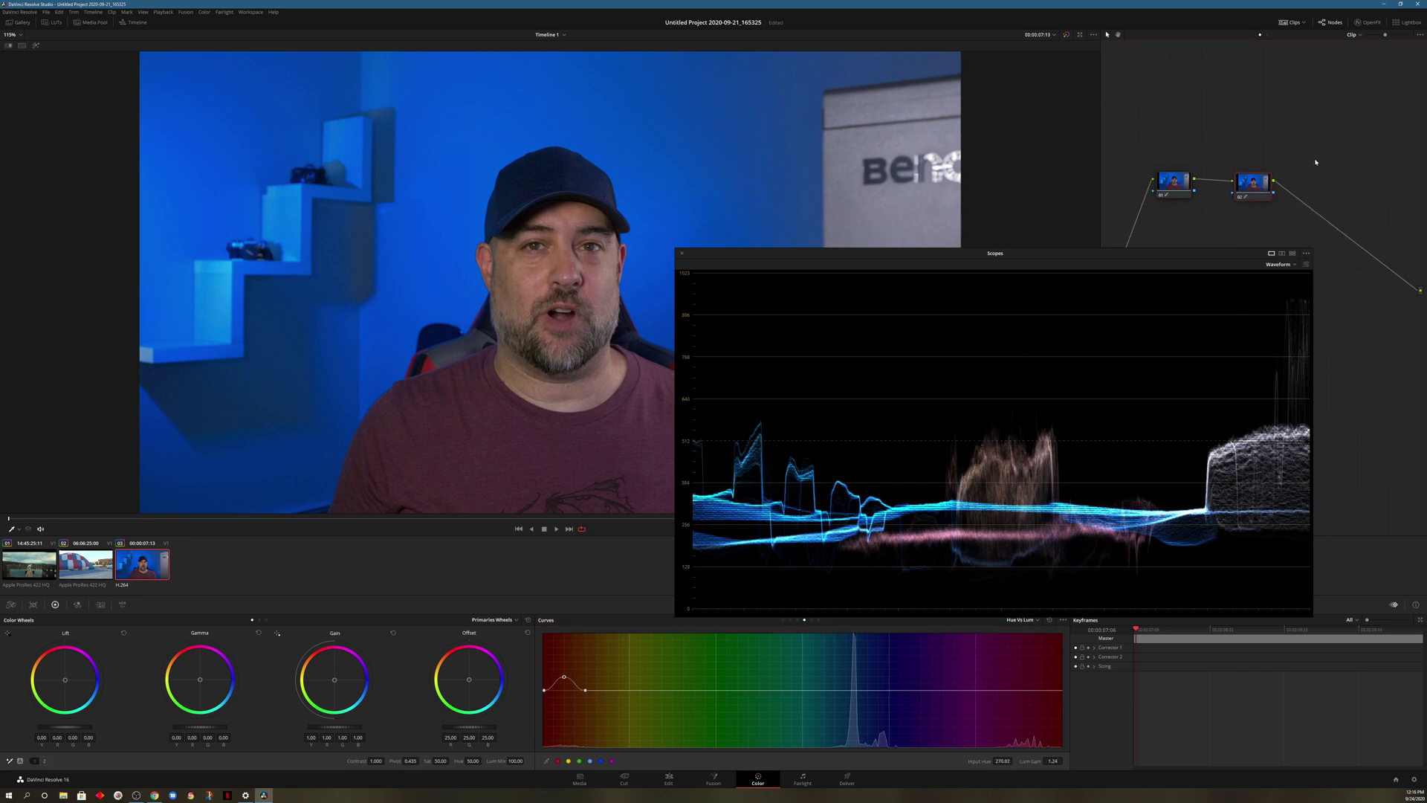
- Add a serial node after the last corrector via Add Node > Add Serial
right_click(1252, 184)
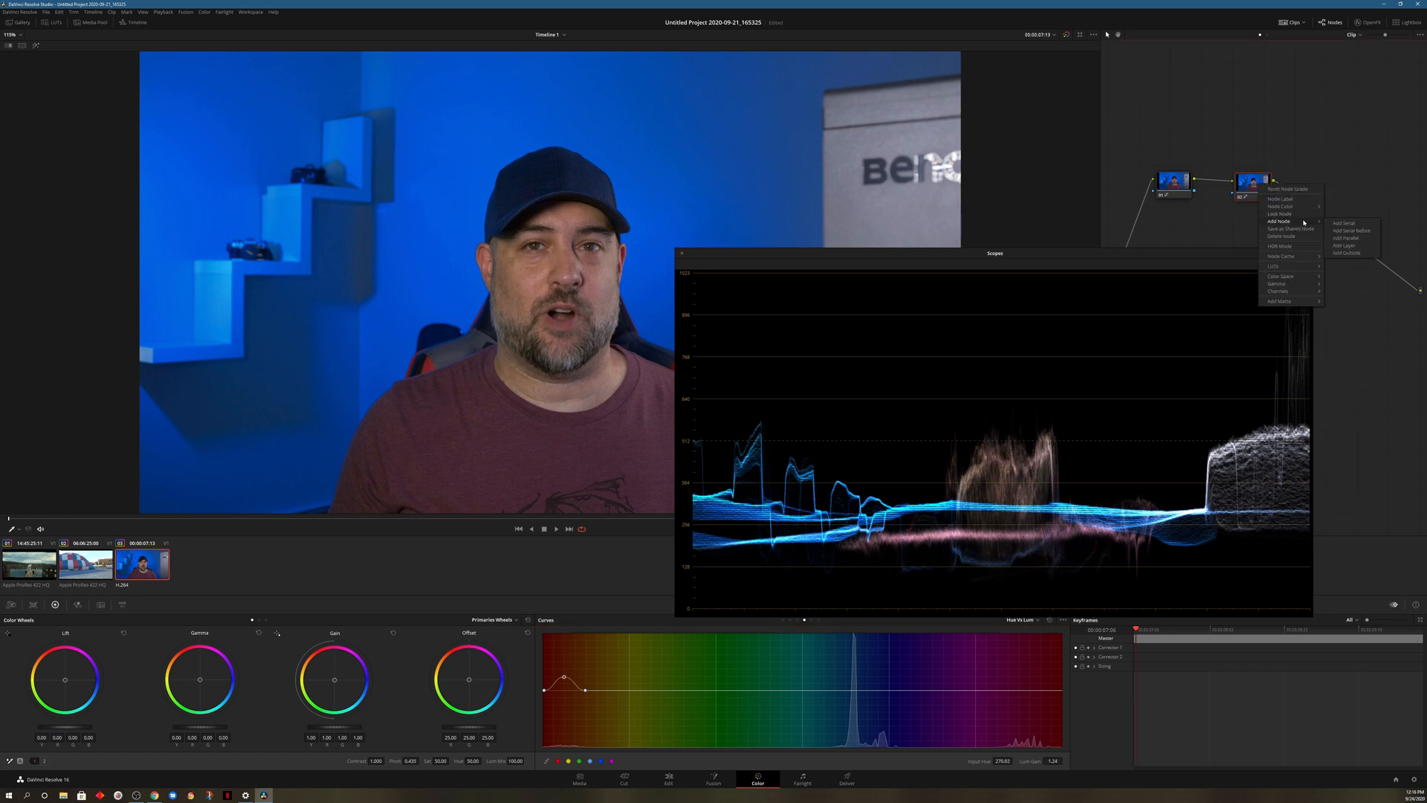
left_click(1338, 223)
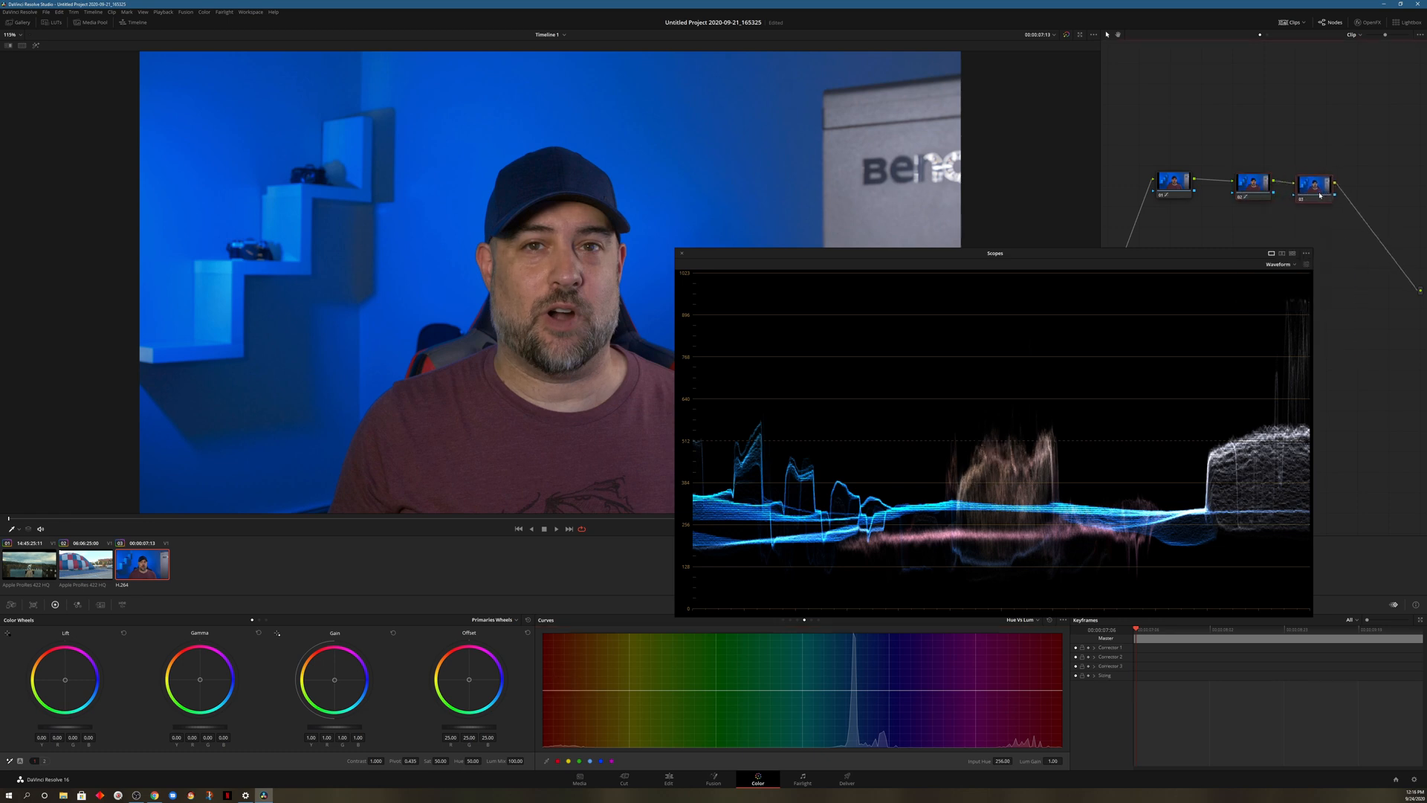
mouse_move(1317, 195)
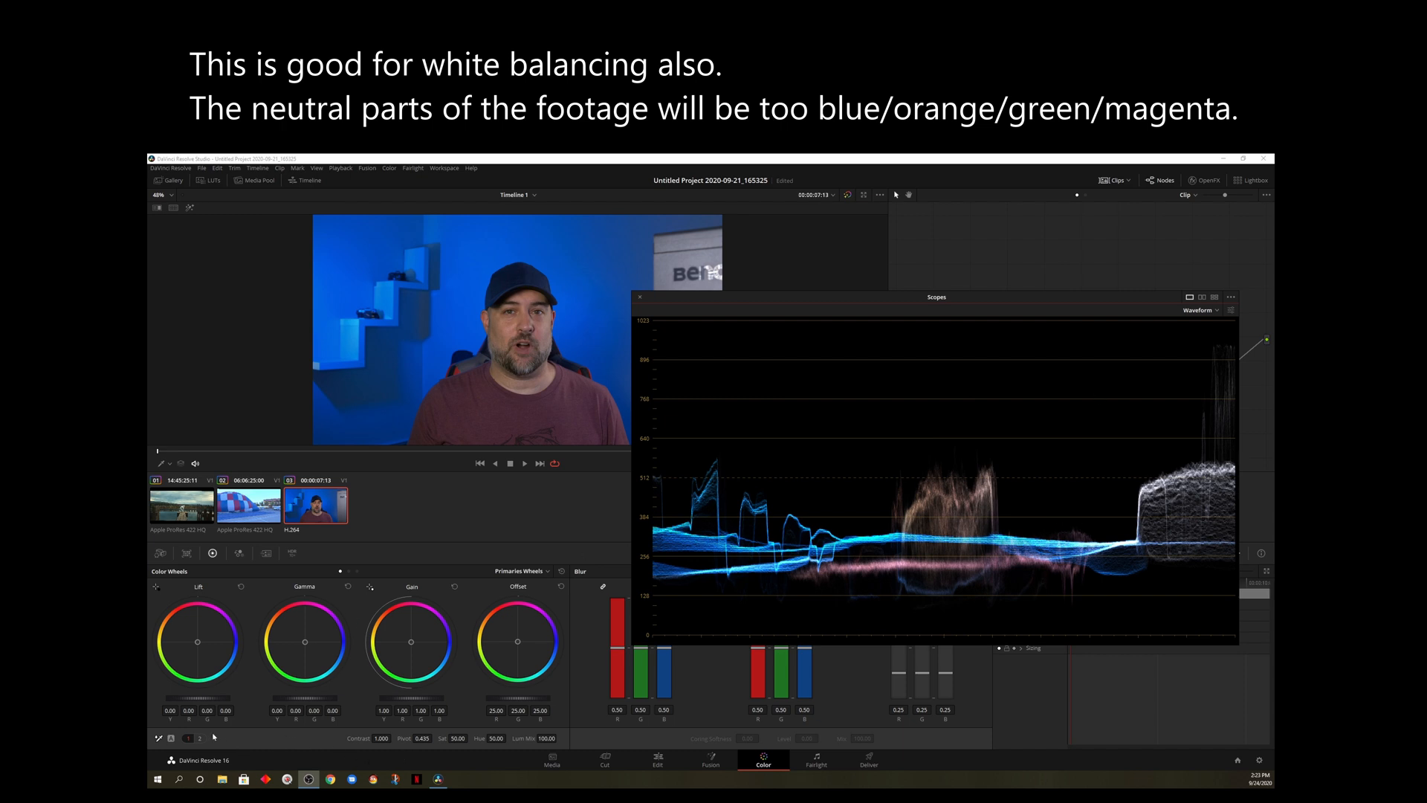
- In the Primaries Bars panel, drag the Temperature value to shift the clip's colour balance
left_click(206, 741)
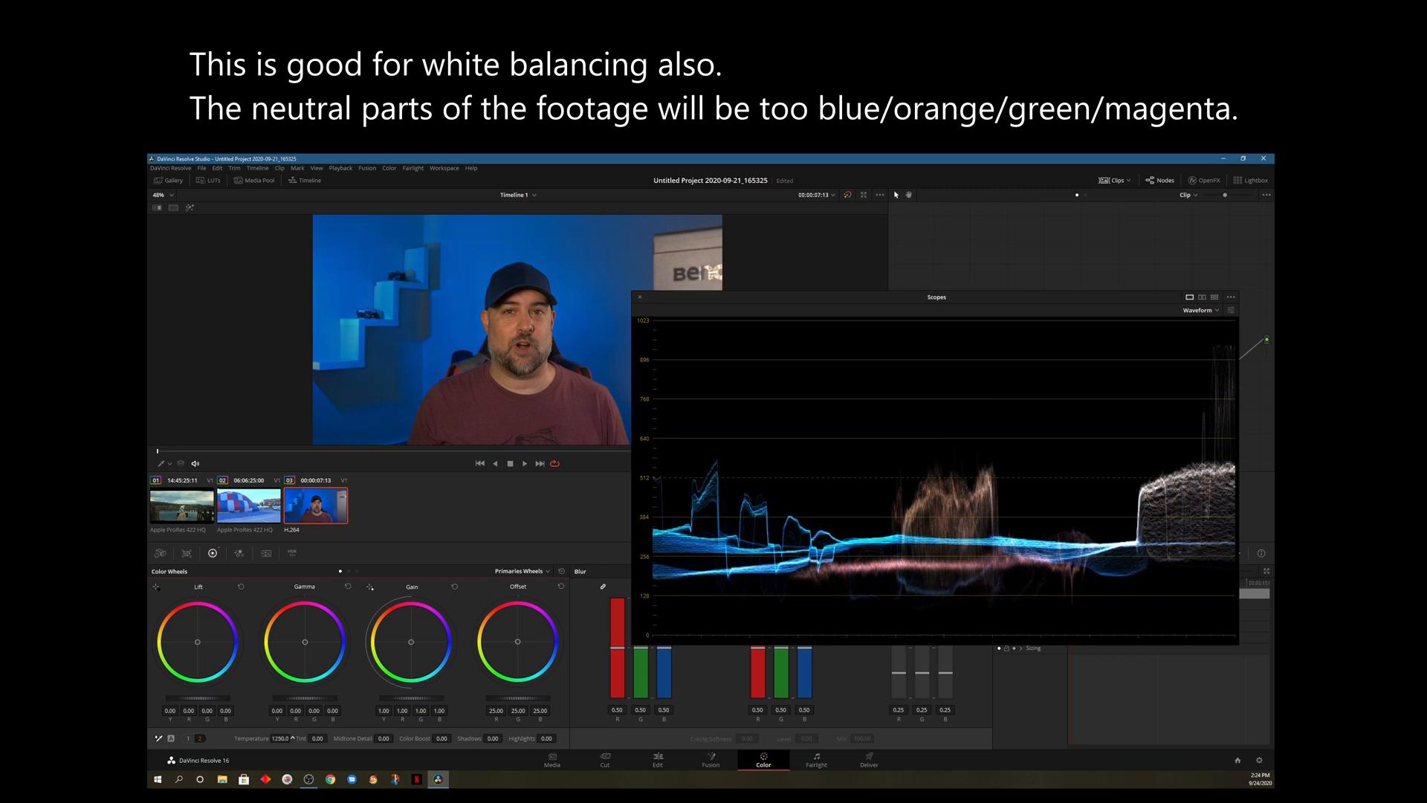
left_click_drag(278, 739, 265, 739)
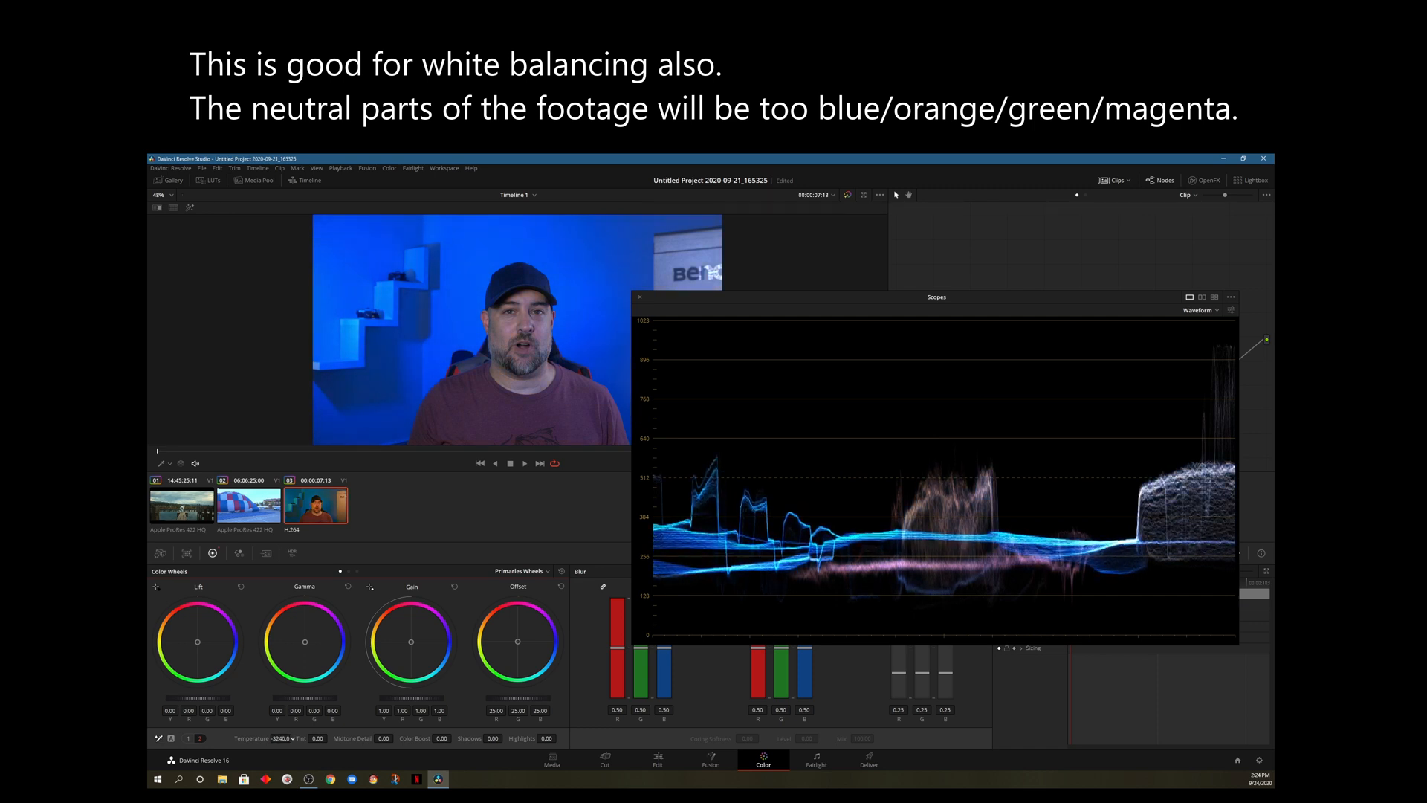